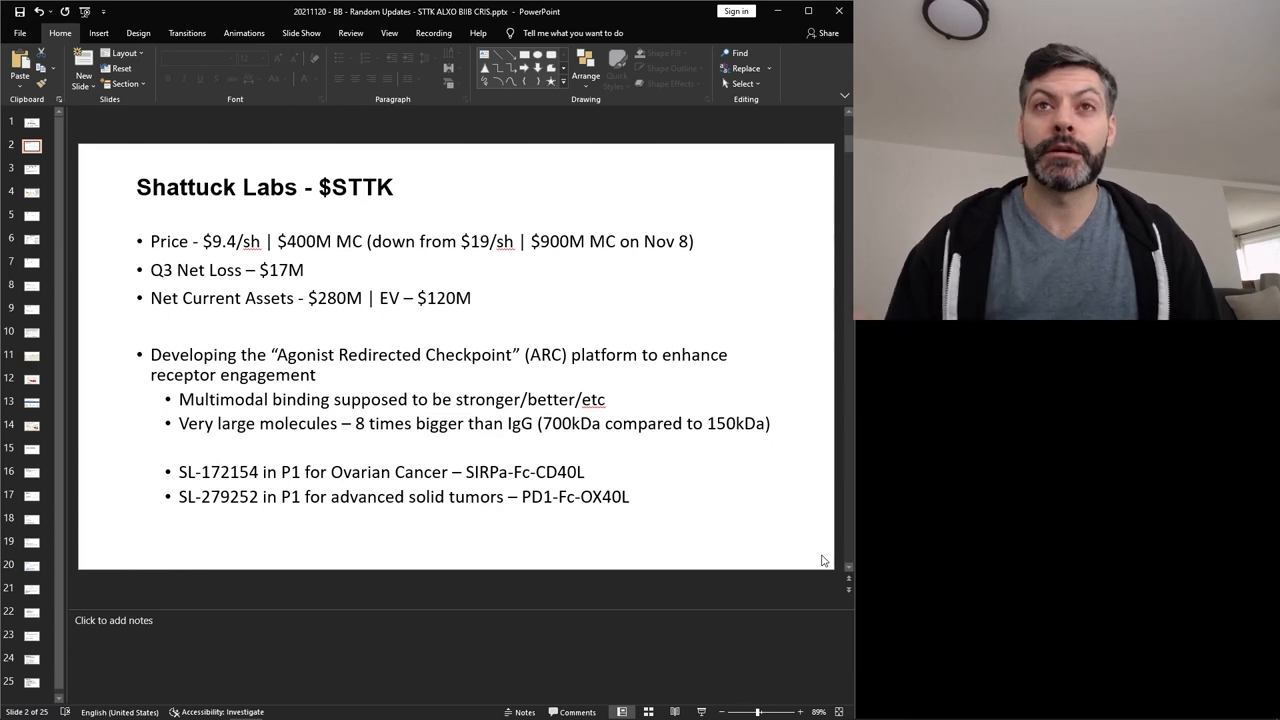
# Step: Show slide 3, the Shattuck Labs Phase 1 press release for SL-172154 and SL-279252
pyautogui.click(668, 240)
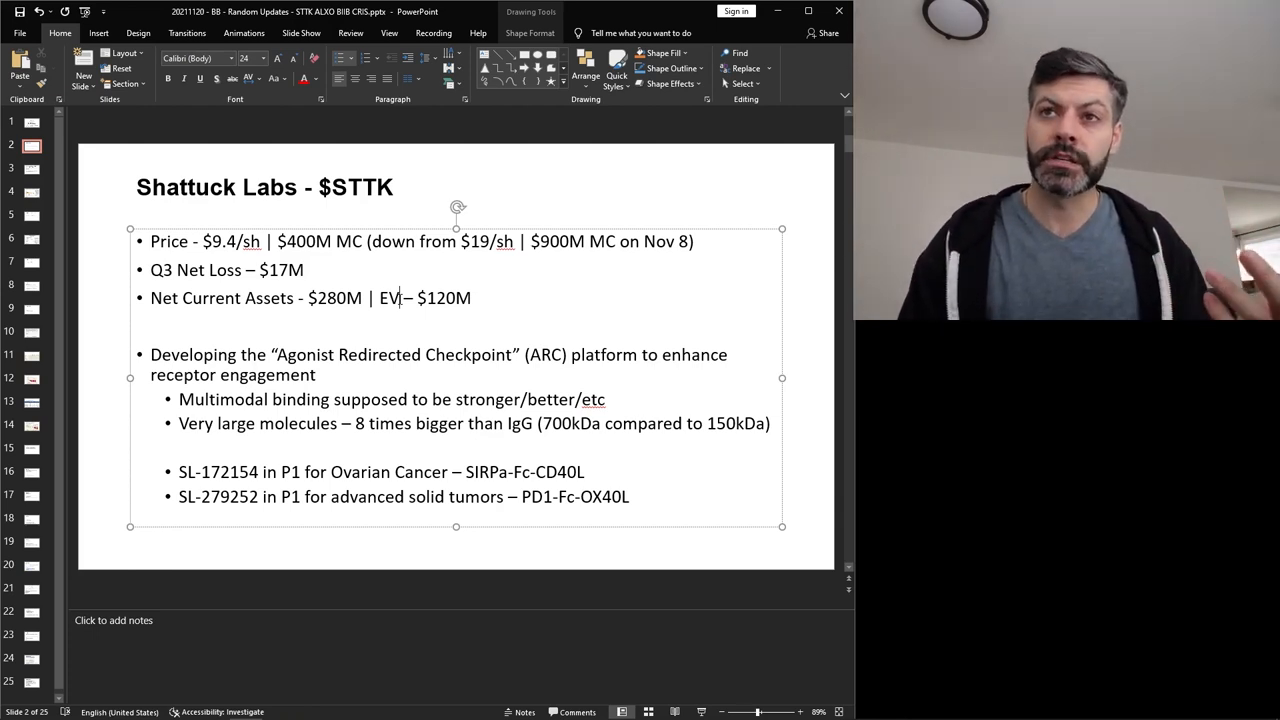
pyautogui.click(32, 168)
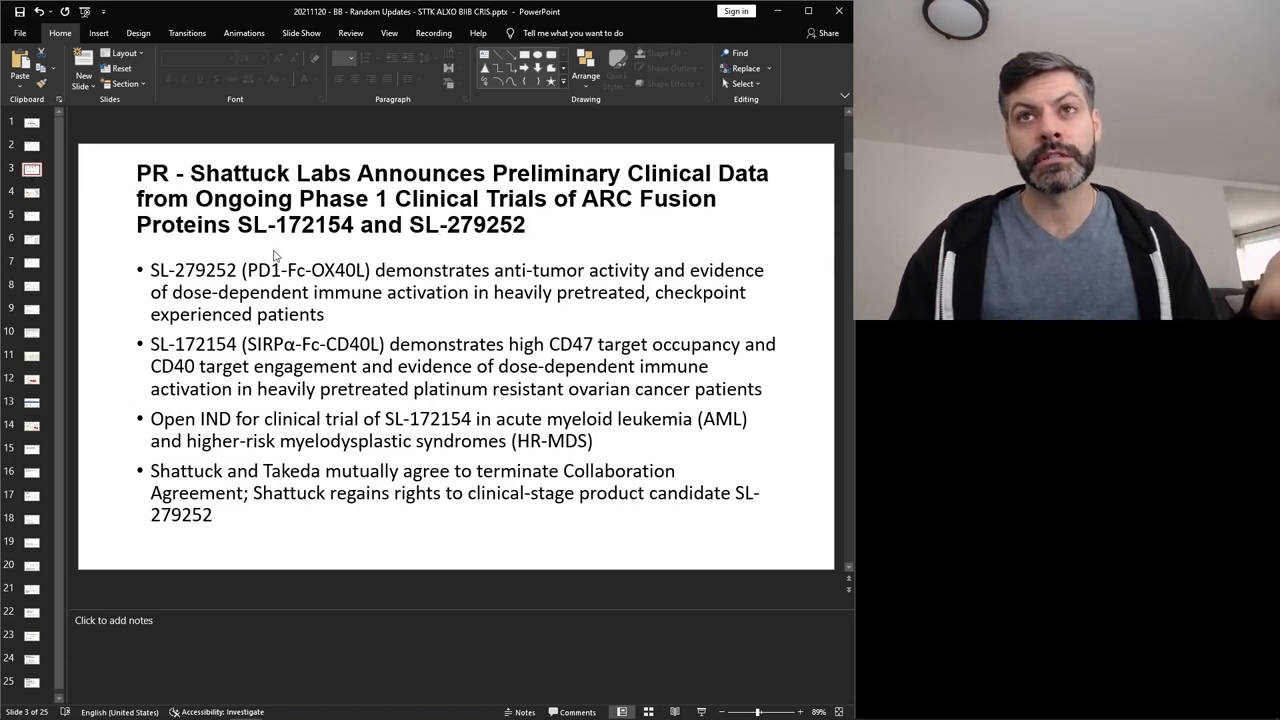
pyautogui.moveTo(496, 240)
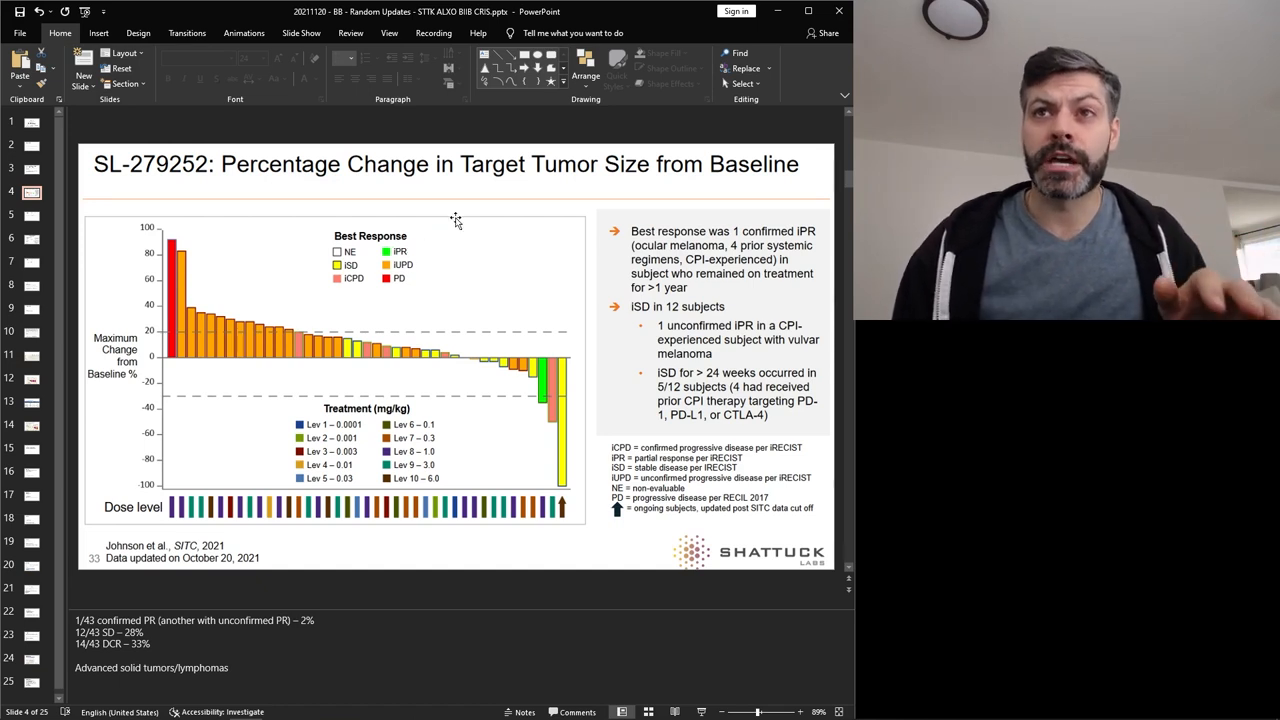
pyautogui.moveTo(524, 364)
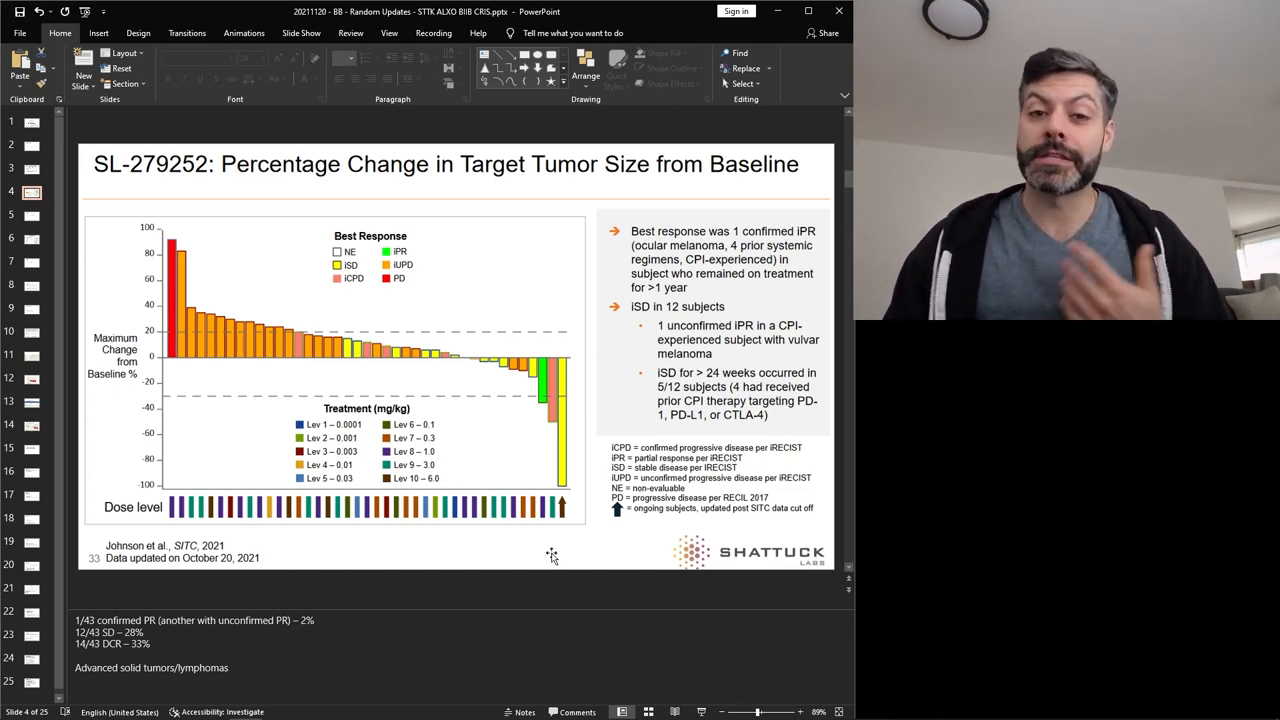
pyautogui.moveTo(550, 520)
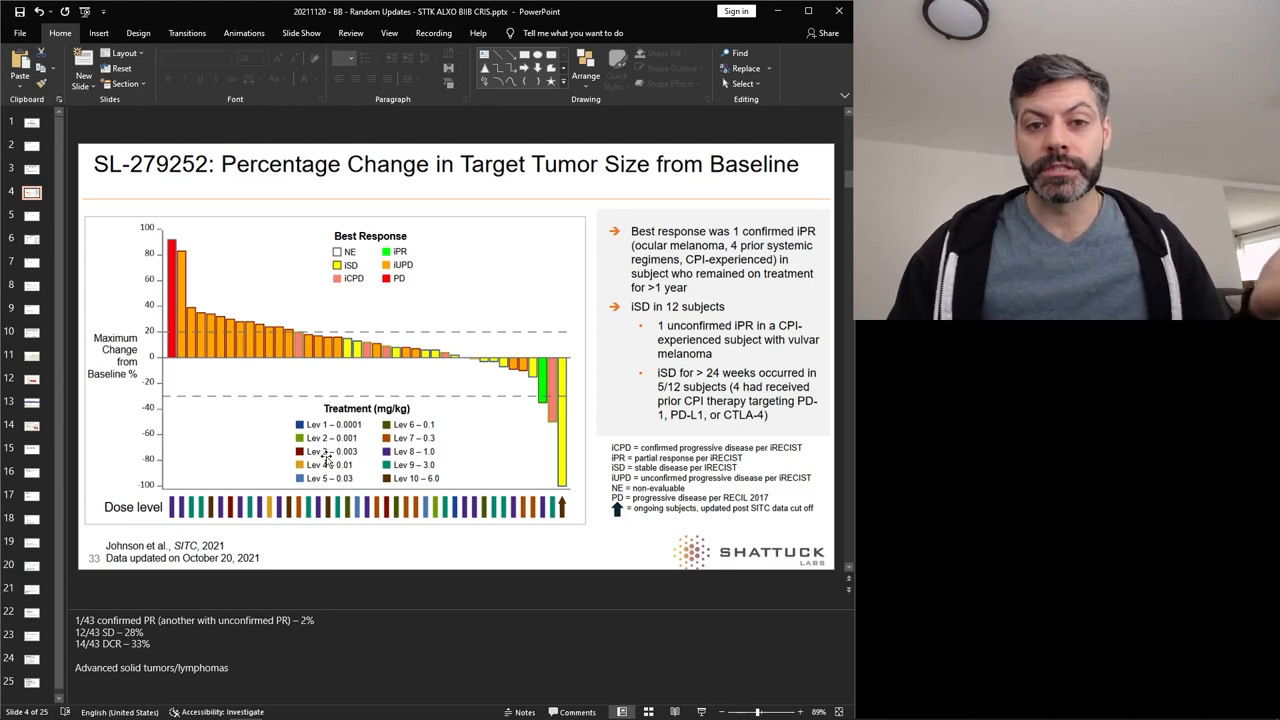
pyautogui.moveTo(356, 460)
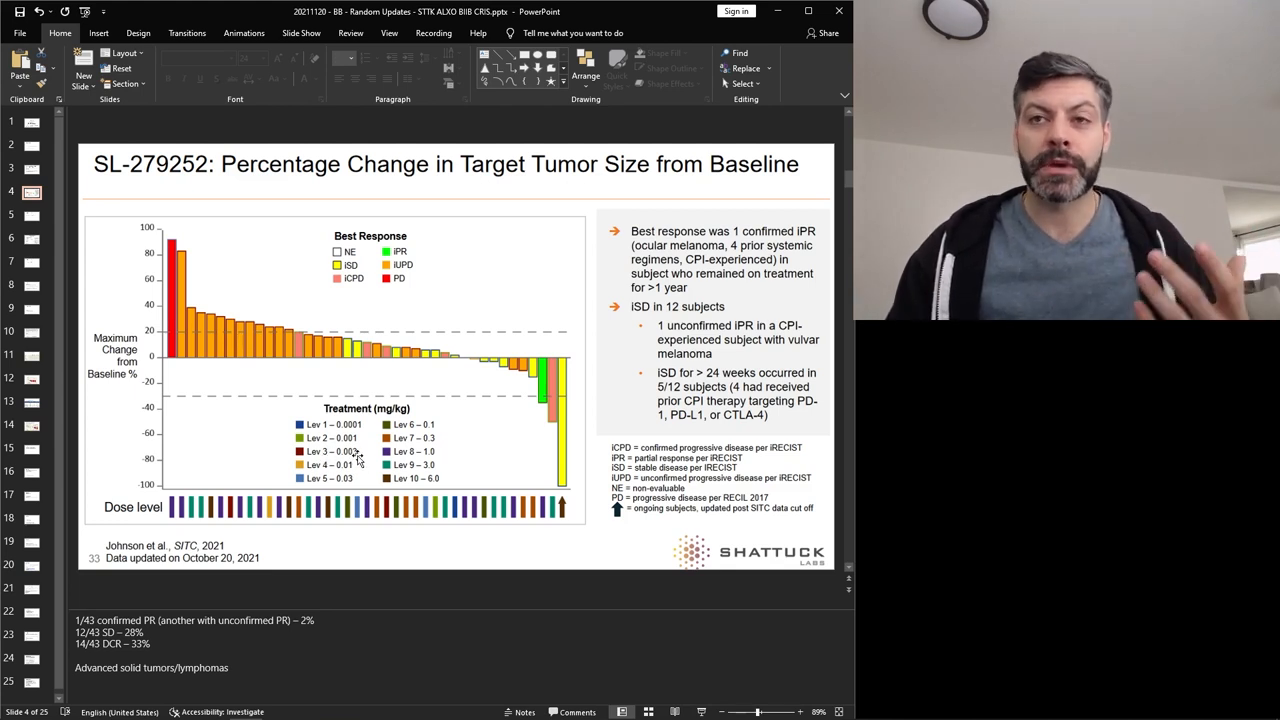
pyautogui.moveTo(536, 444)
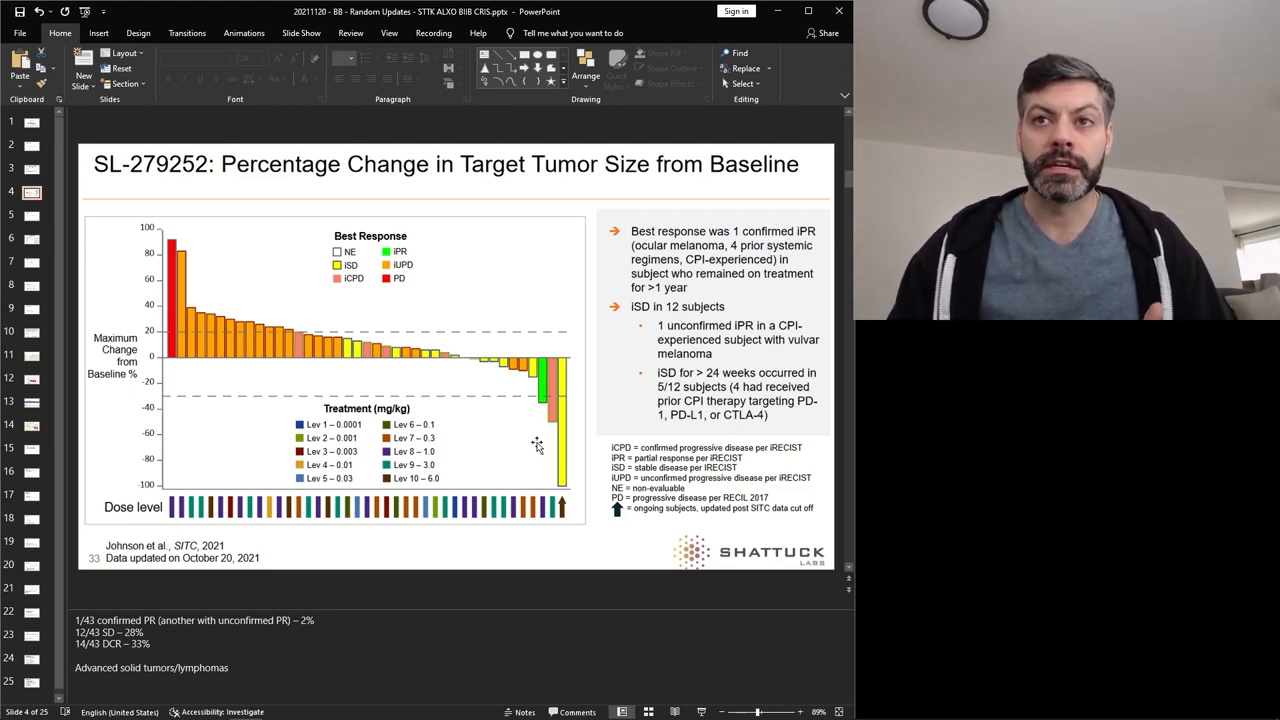
pyautogui.moveTo(490, 472)
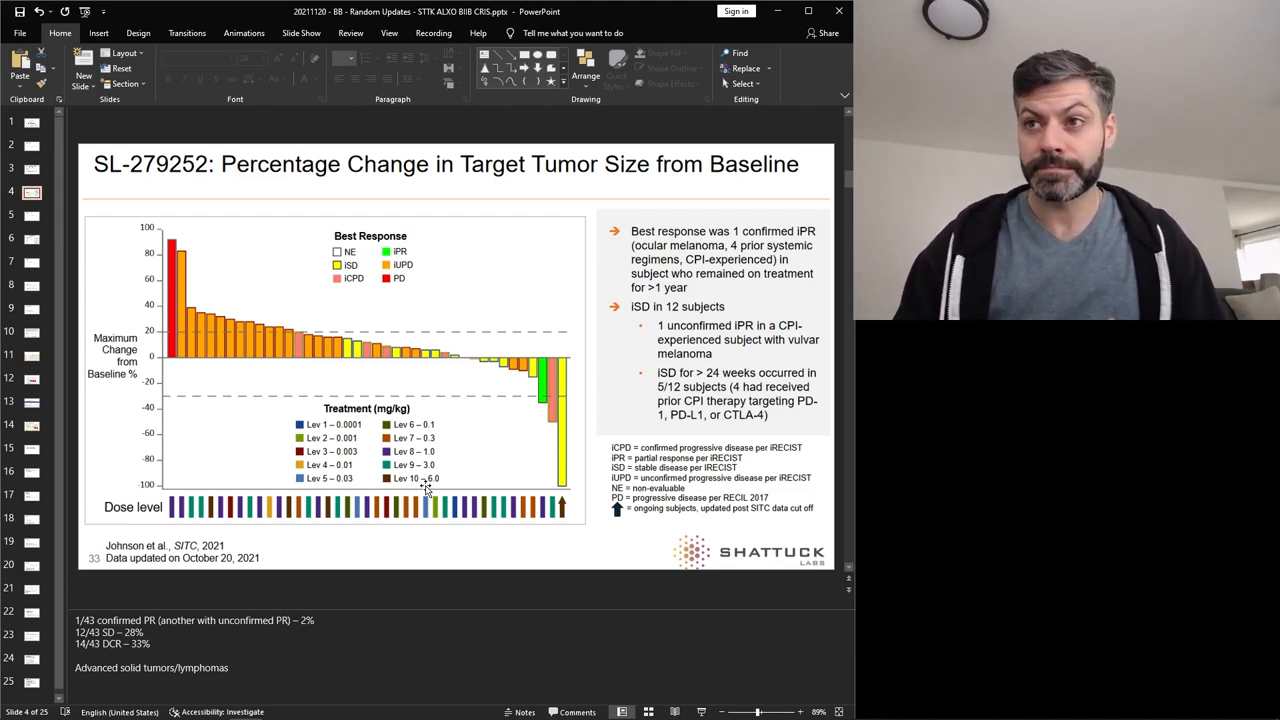
pyautogui.moveTo(54, 212)
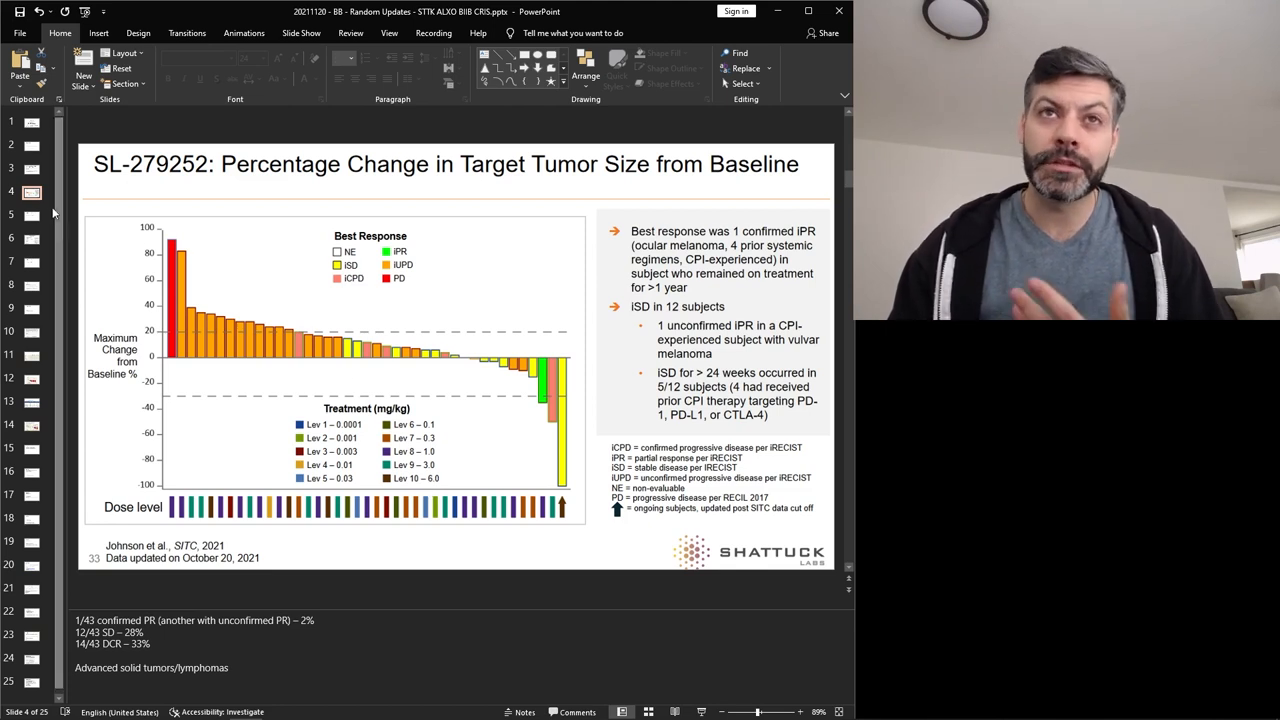
pyautogui.moveTo(32, 216)
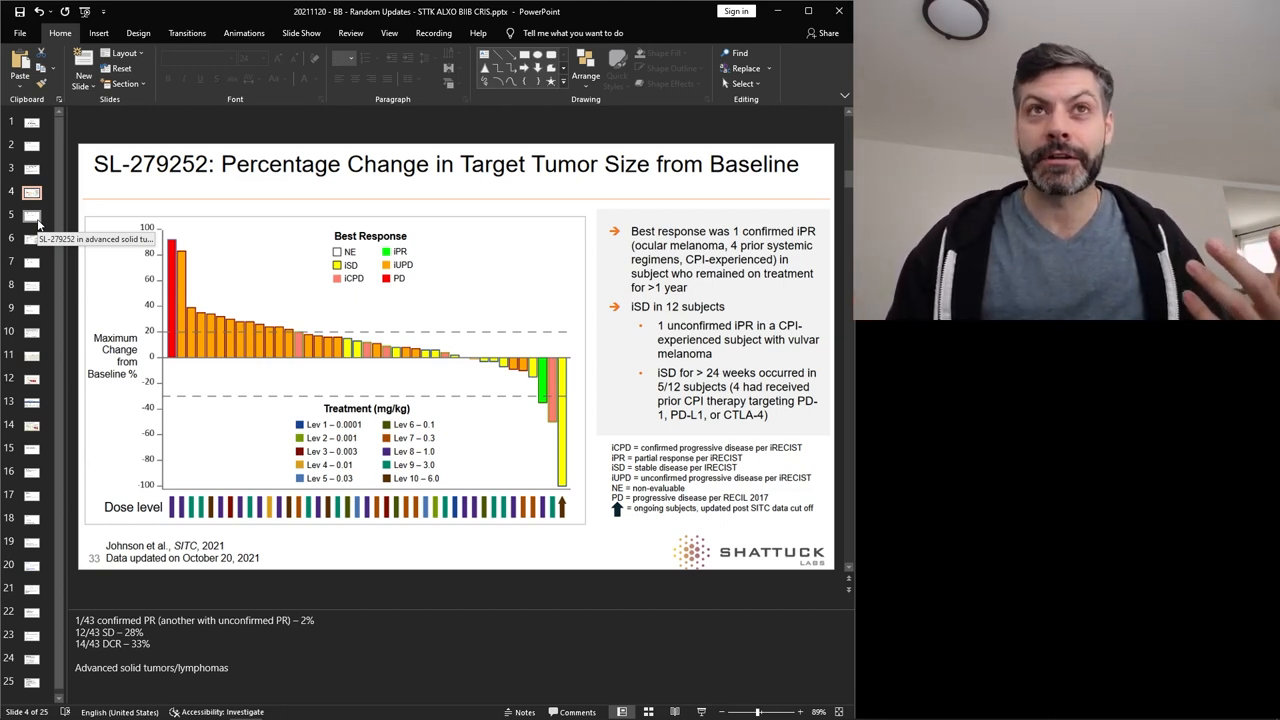
# Step: Show slide 5, the SL-279252 solid tumors summary, briefly highlighting the dose-group bullets
pyautogui.click(32, 216)
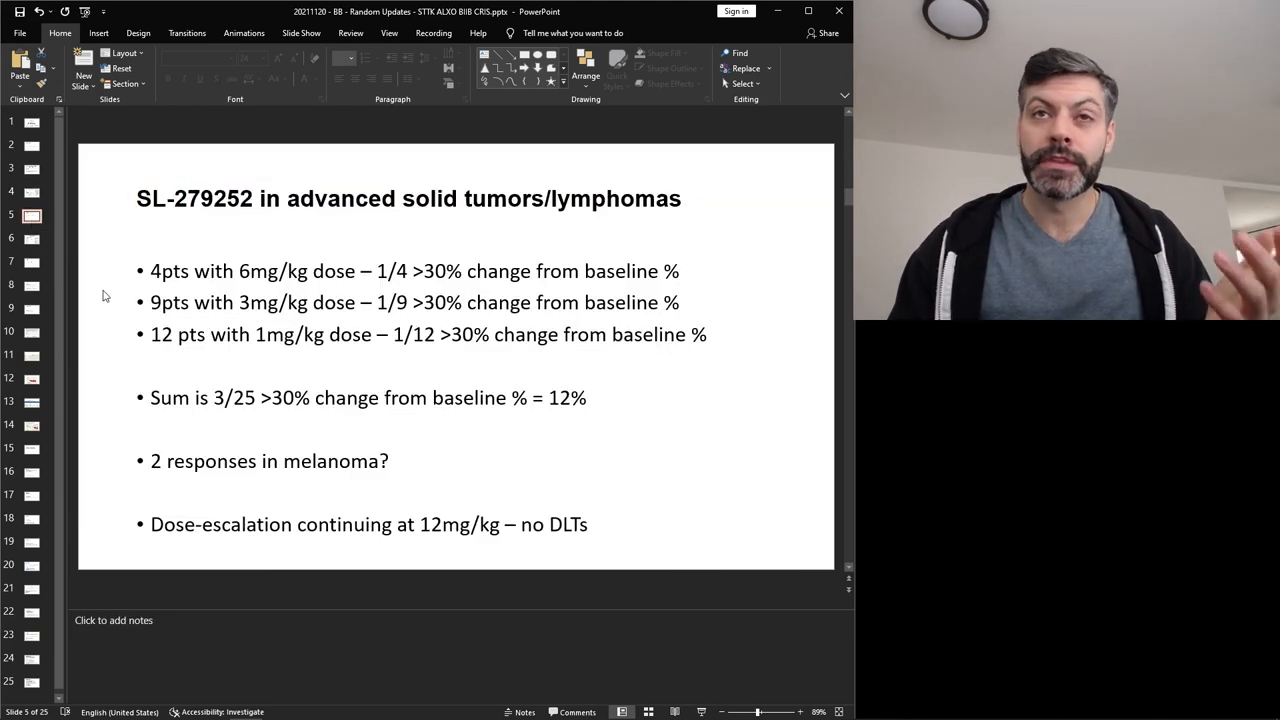
pyautogui.moveTo(152, 270); pyautogui.dragTo(296, 334)
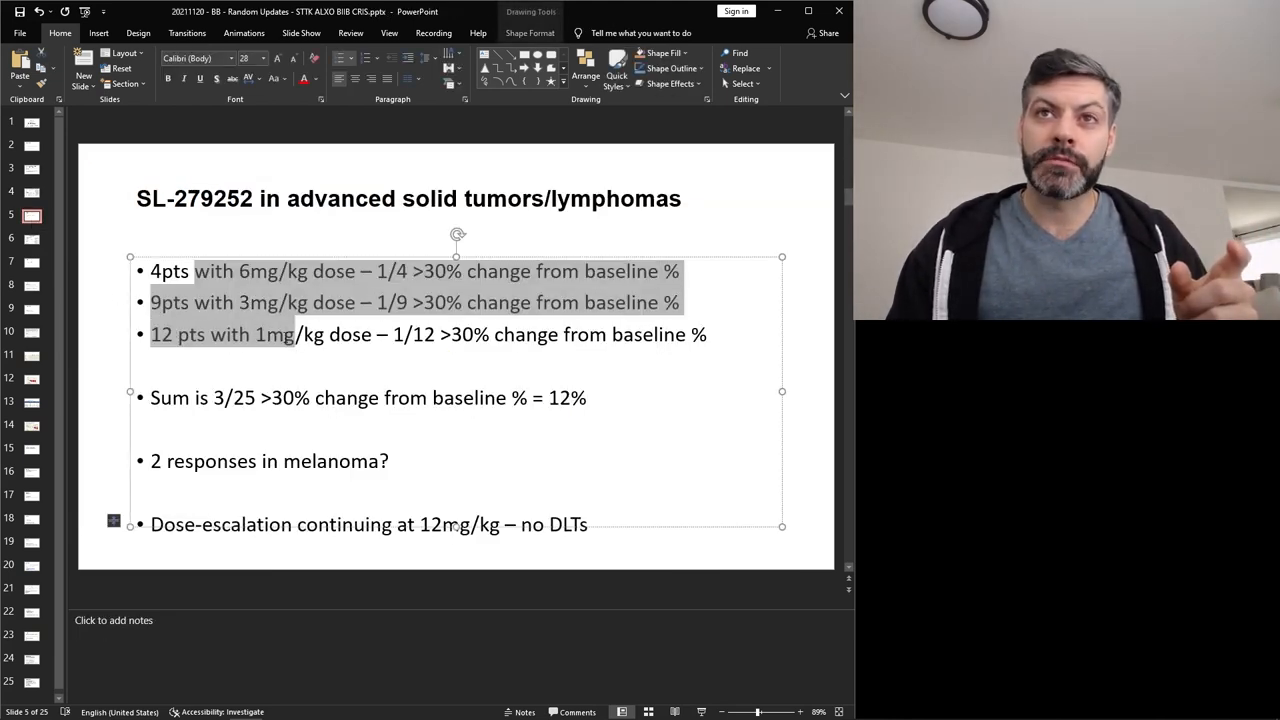
pyautogui.click(450, 396)
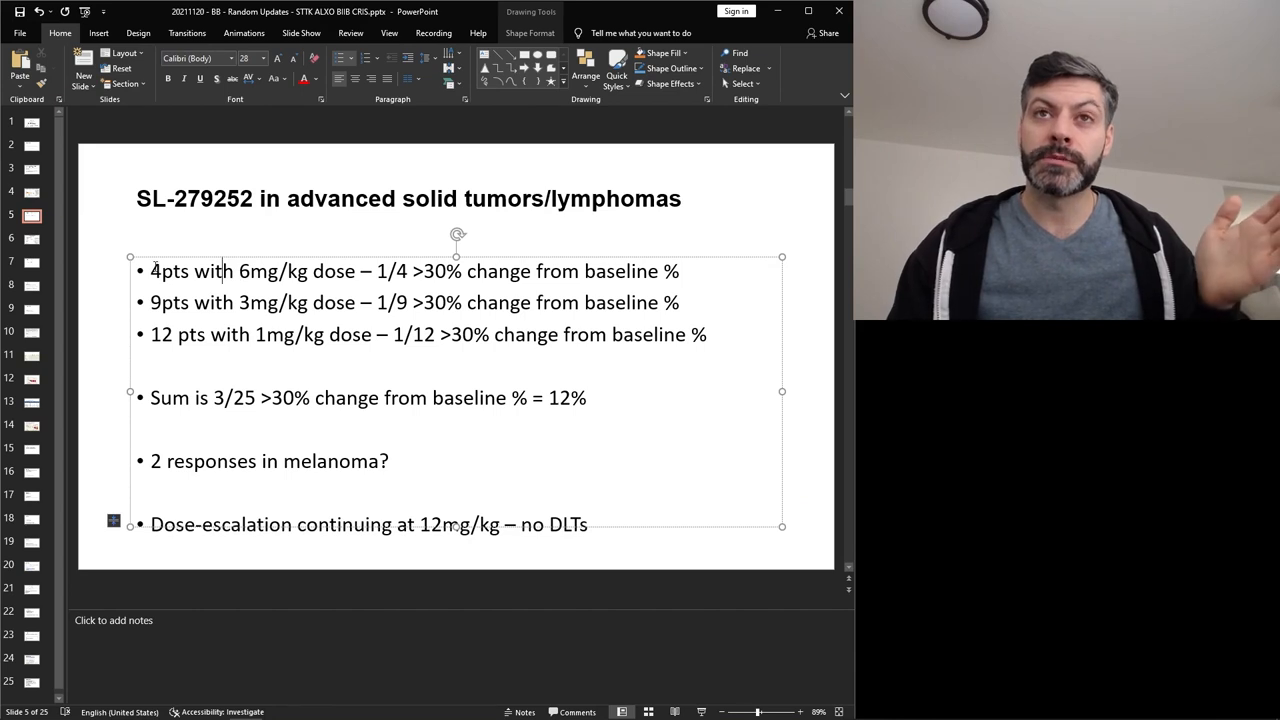
pyautogui.moveTo(378, 258)
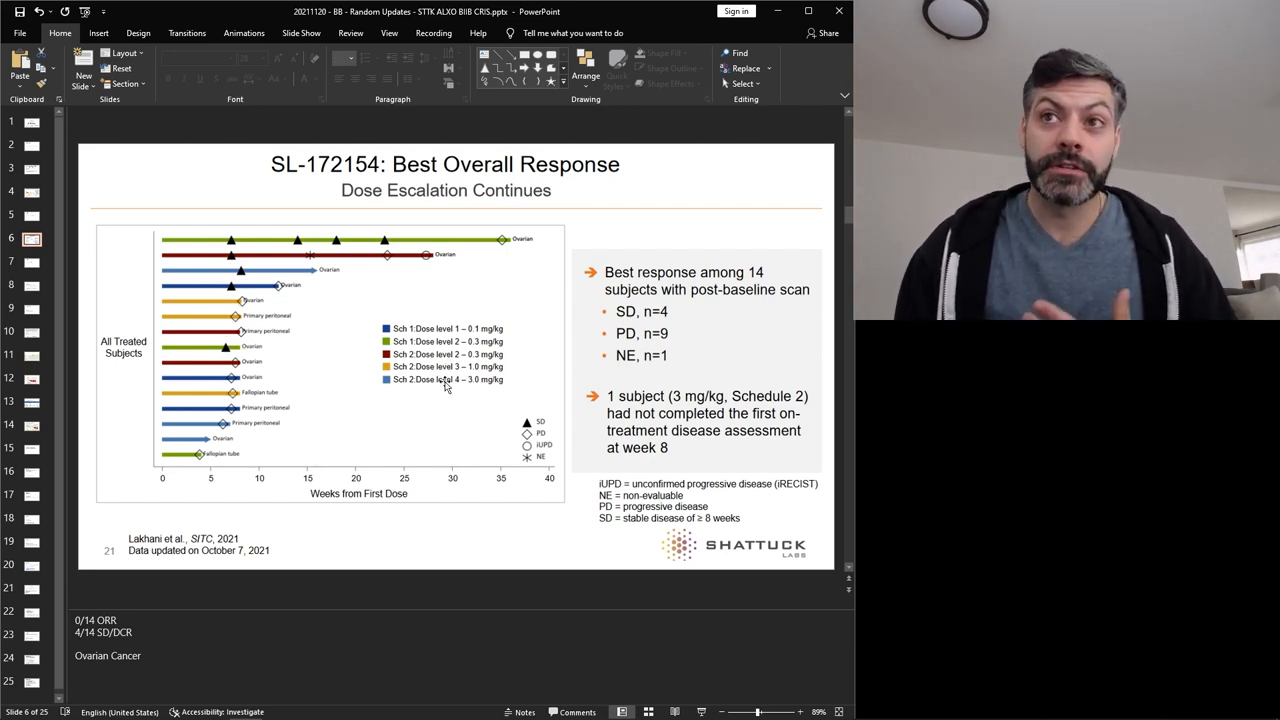
pyautogui.moveTo(284, 268)
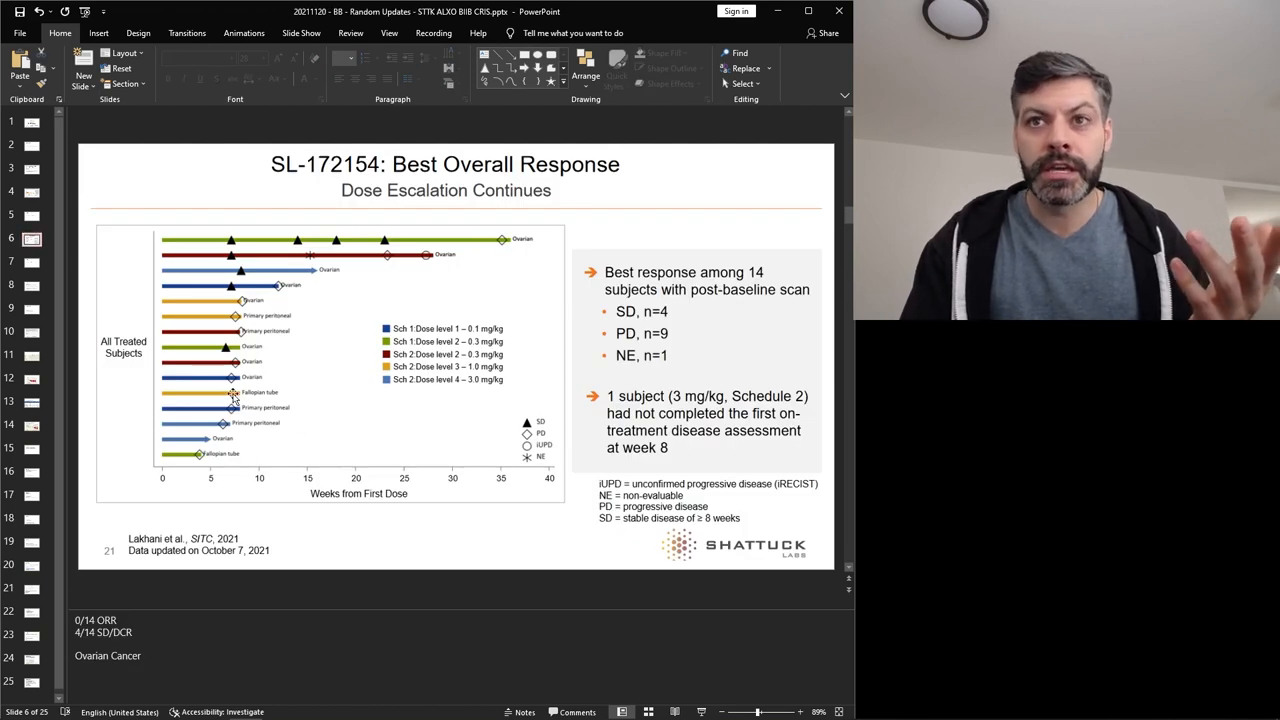
pyautogui.moveTo(248, 404)
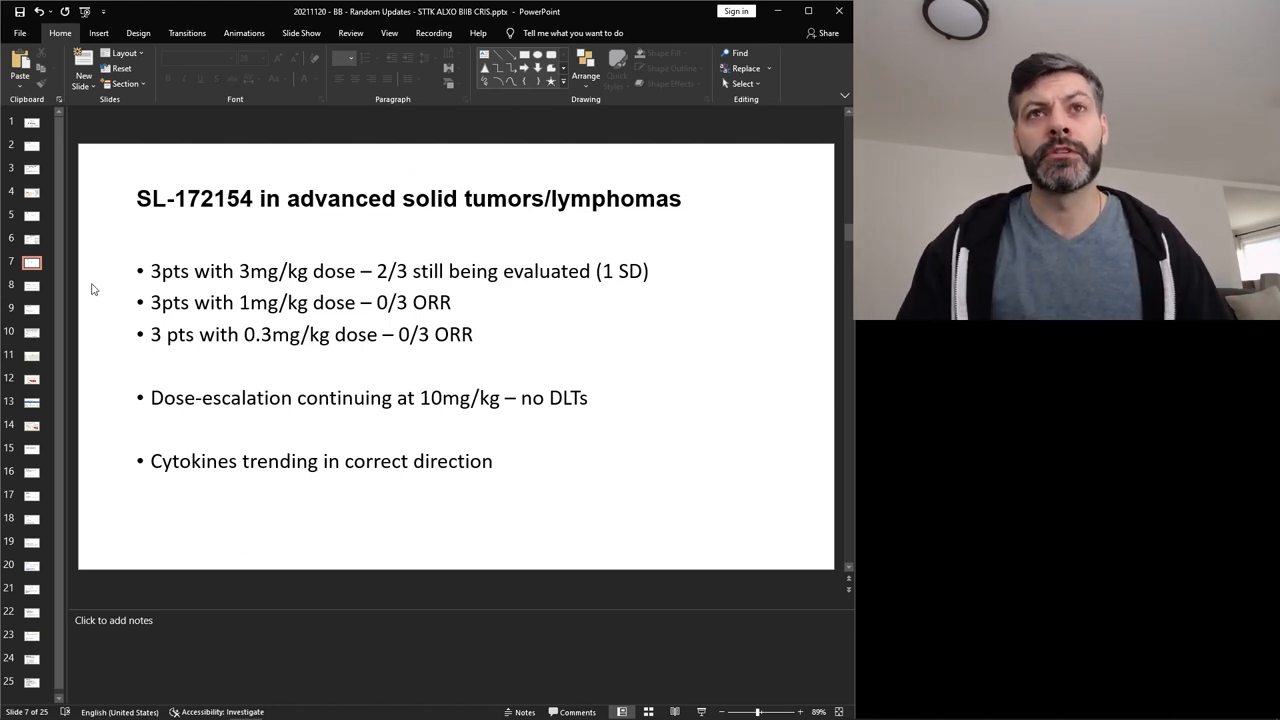
pyautogui.click(32, 284)
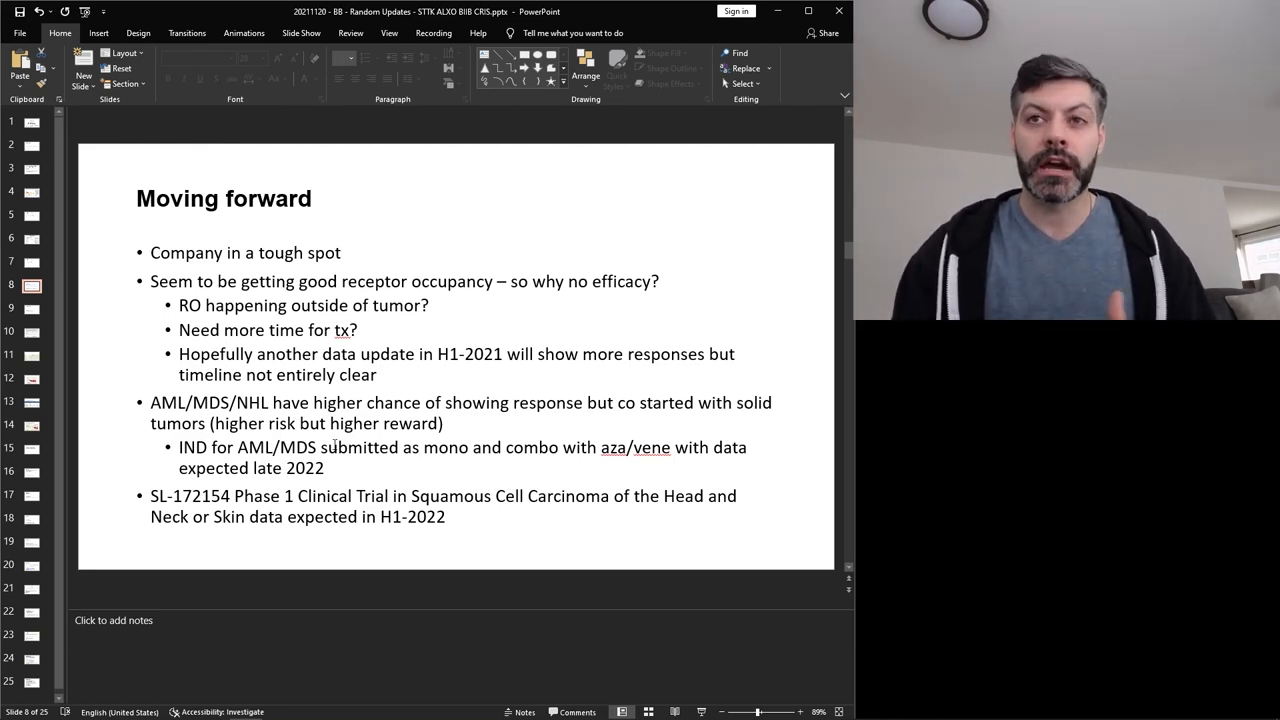
pyautogui.click(336, 444)
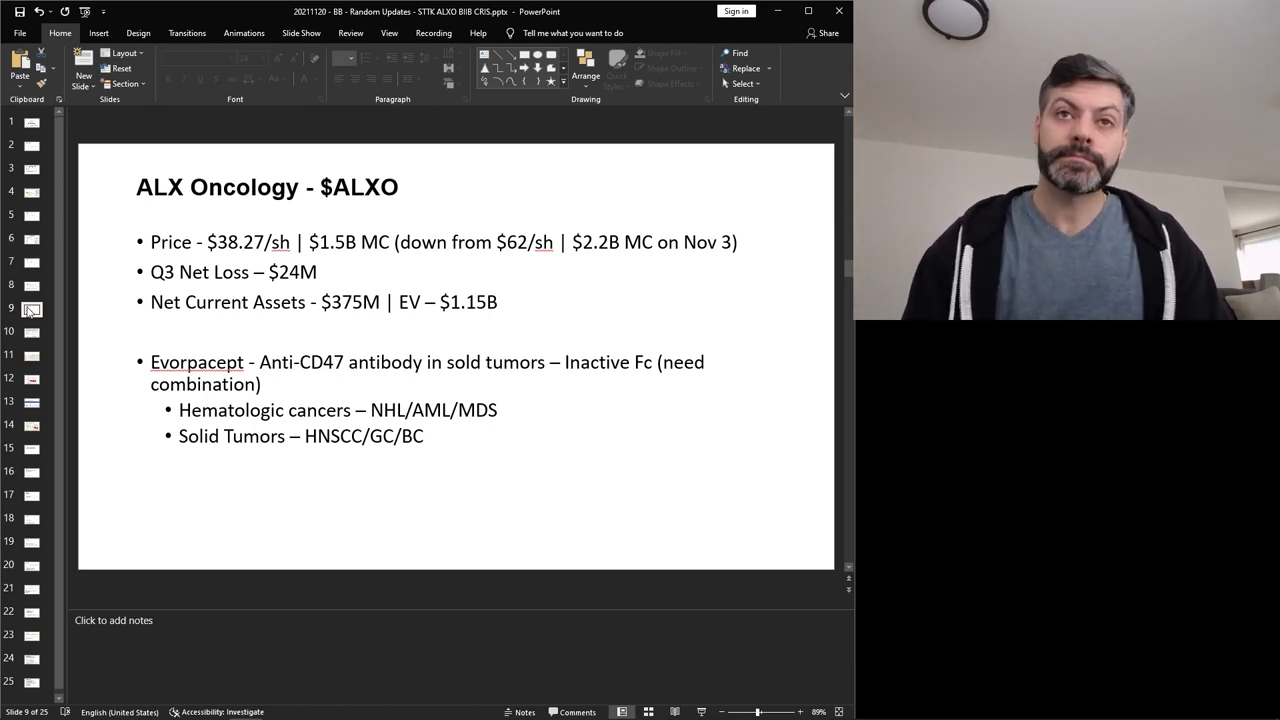
# Step: Show slide 10, the ALX Oncology ASPEN-01 evorpacept press release
pyautogui.click(32, 332)
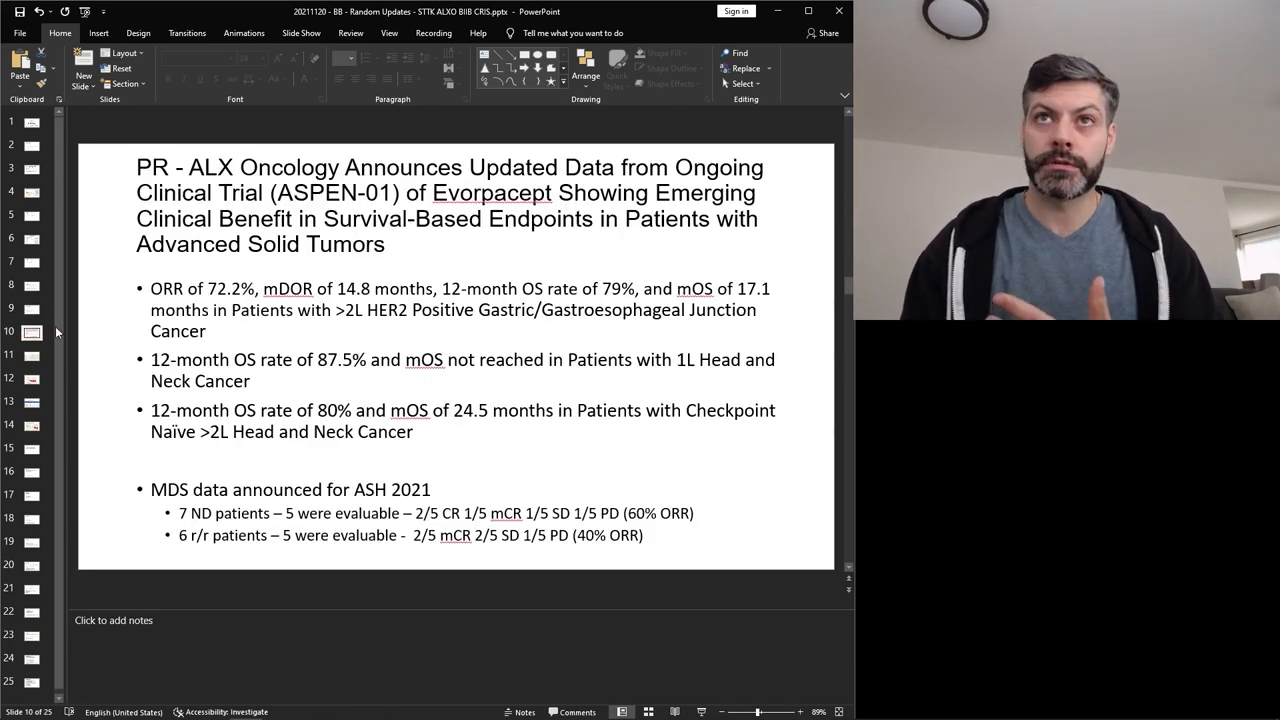
pyautogui.moveTo(92, 308)
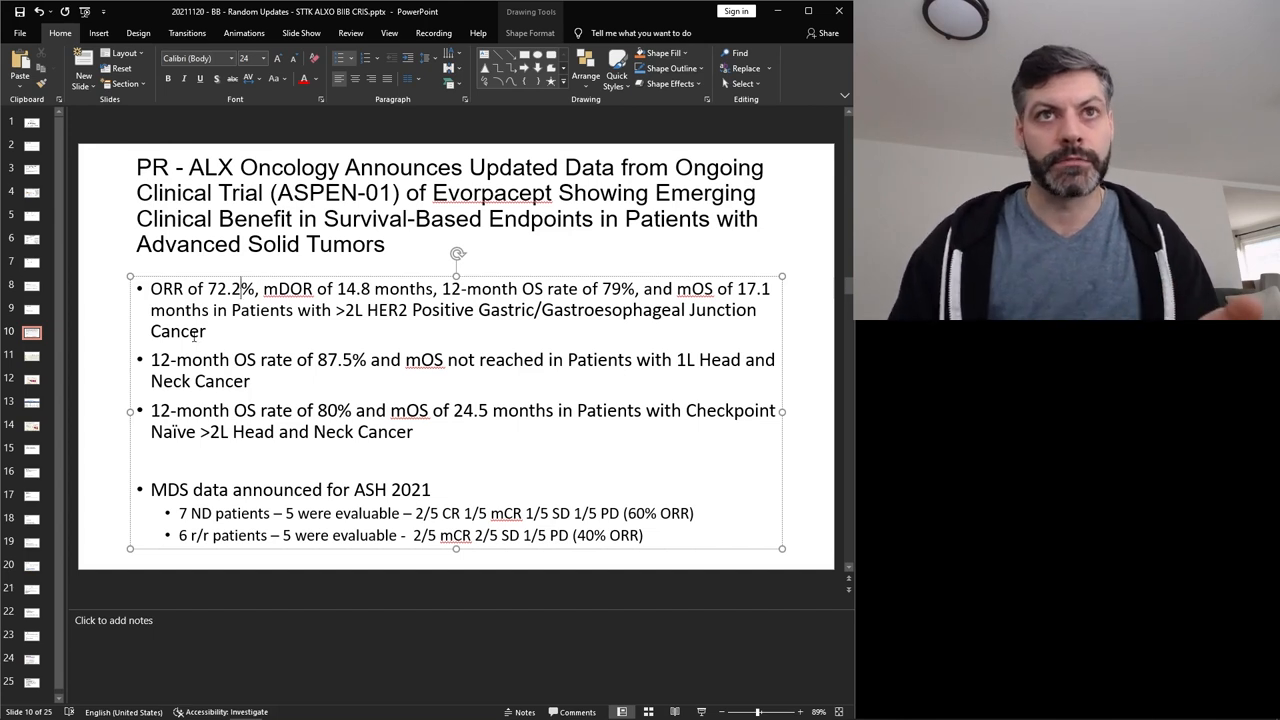
# Step: Show slide 11, the Phase 1b ≥2L gastric cancer regimen comparison table
pyautogui.click(32, 356)
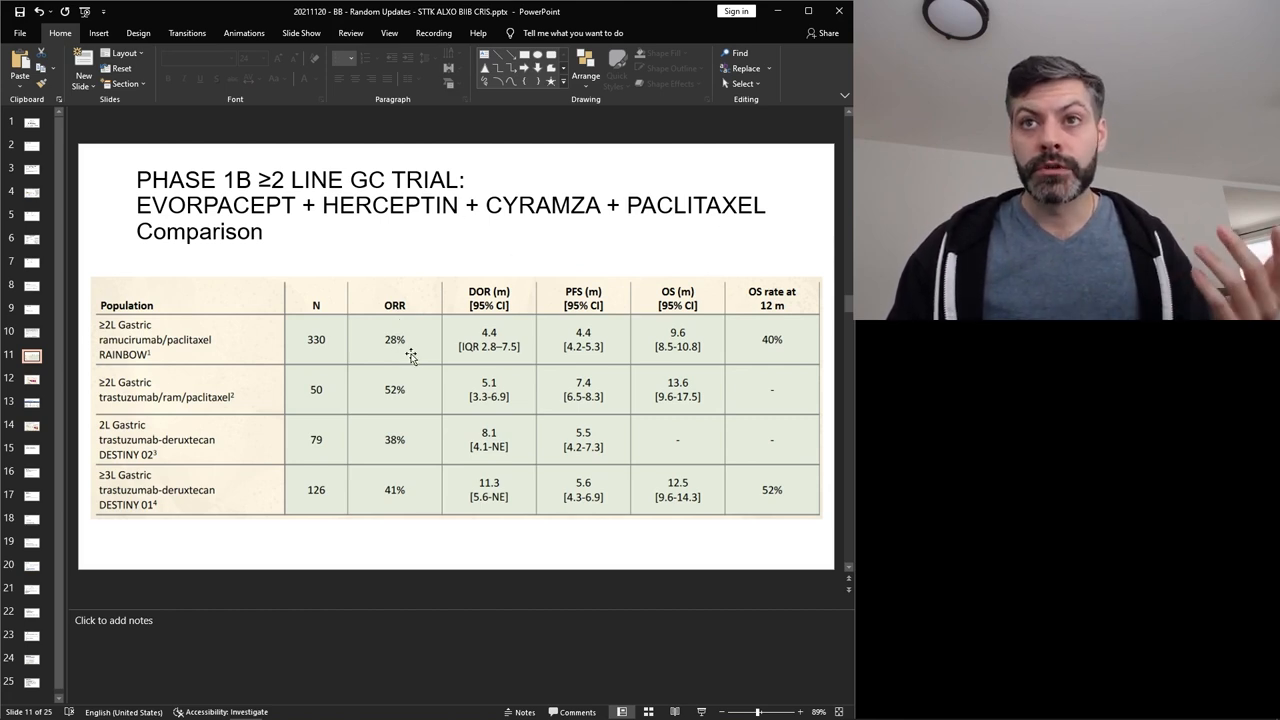
pyautogui.moveTo(404, 348)
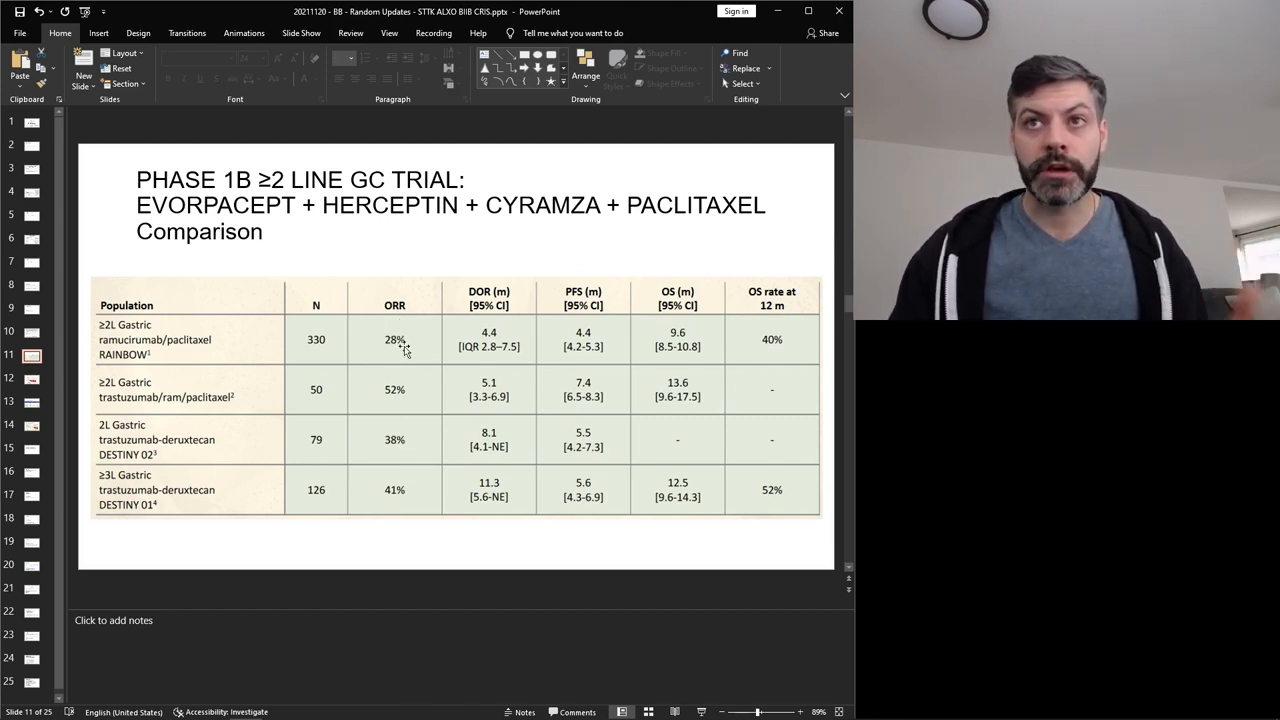
pyautogui.moveTo(404, 408)
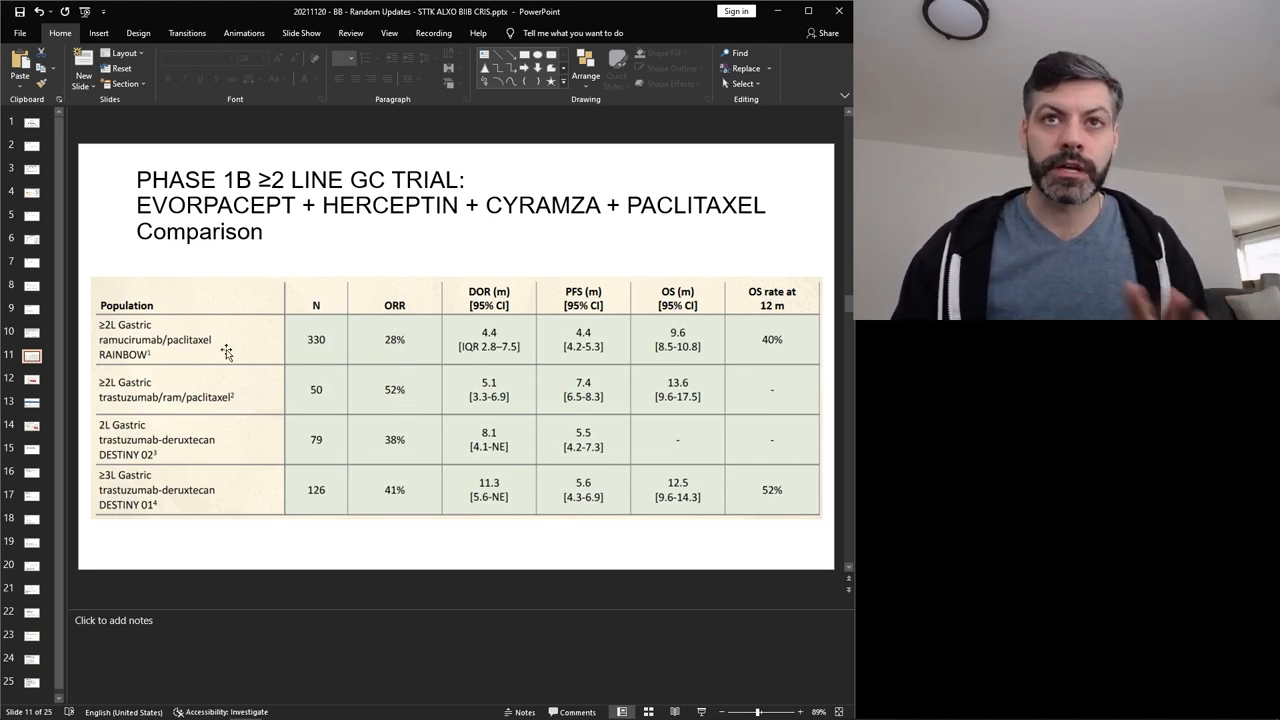
pyautogui.moveTo(214, 368)
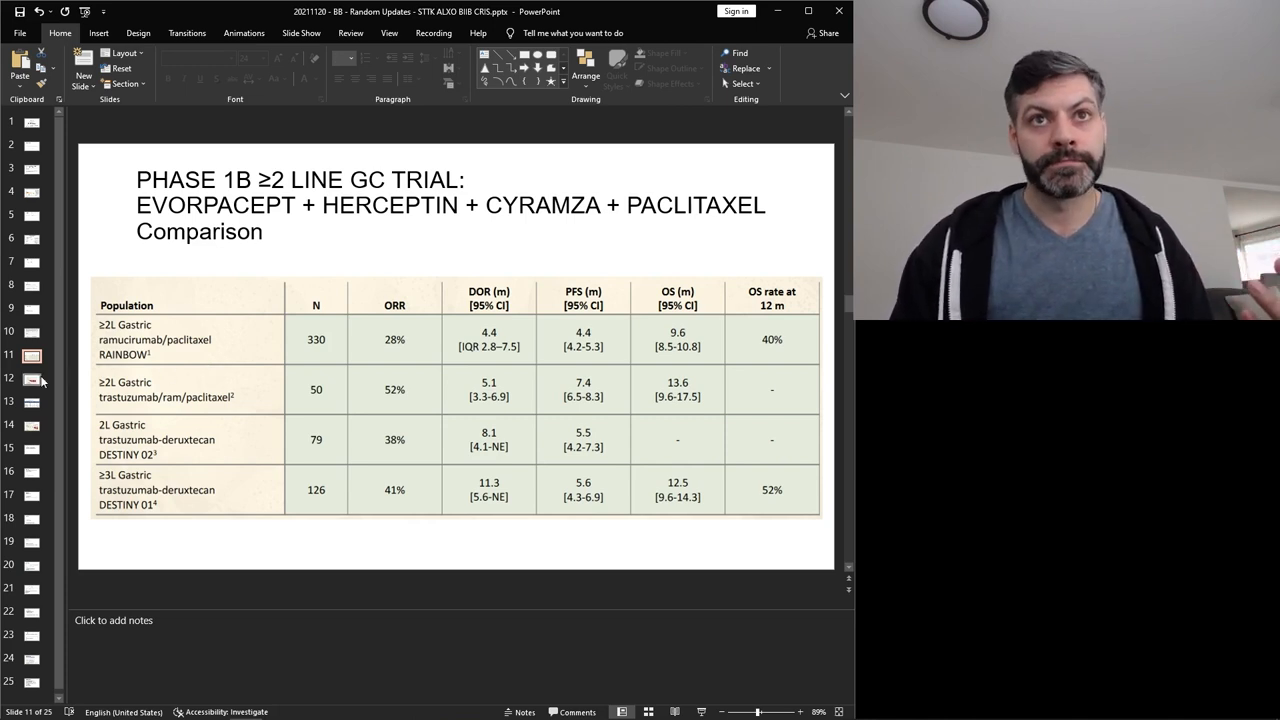
pyautogui.click(32, 378)
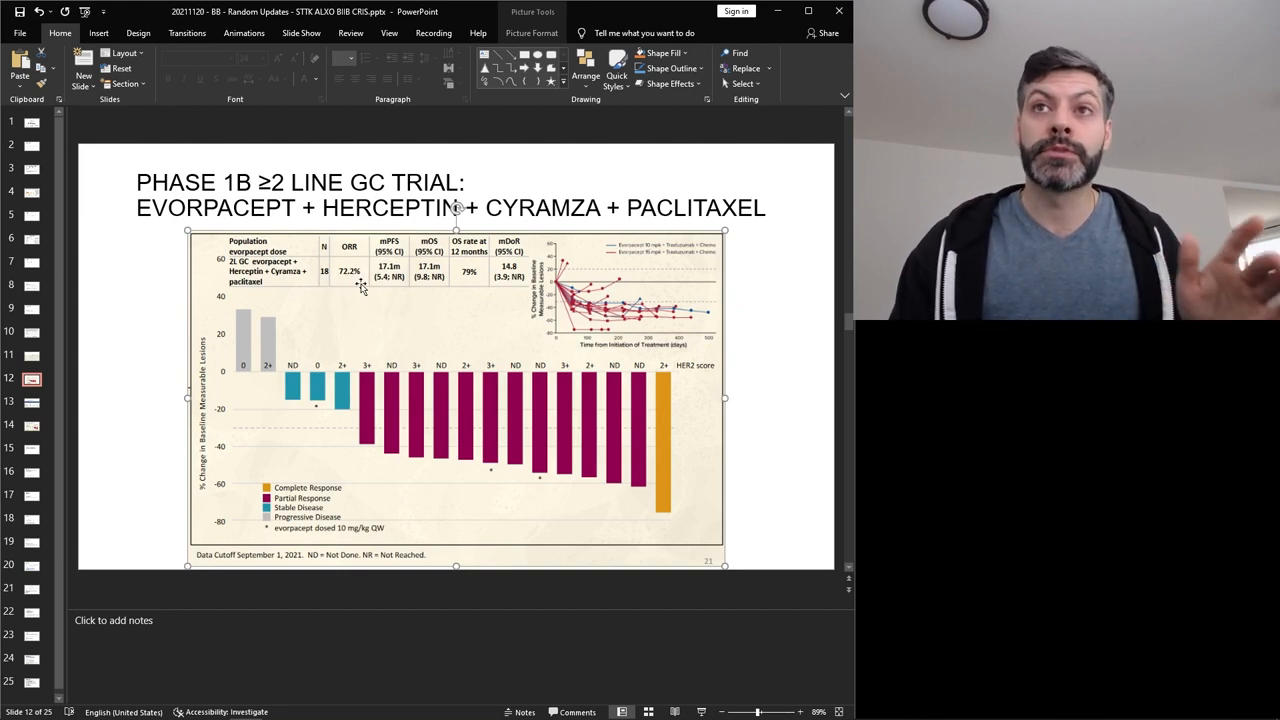
pyautogui.moveTo(392, 330)
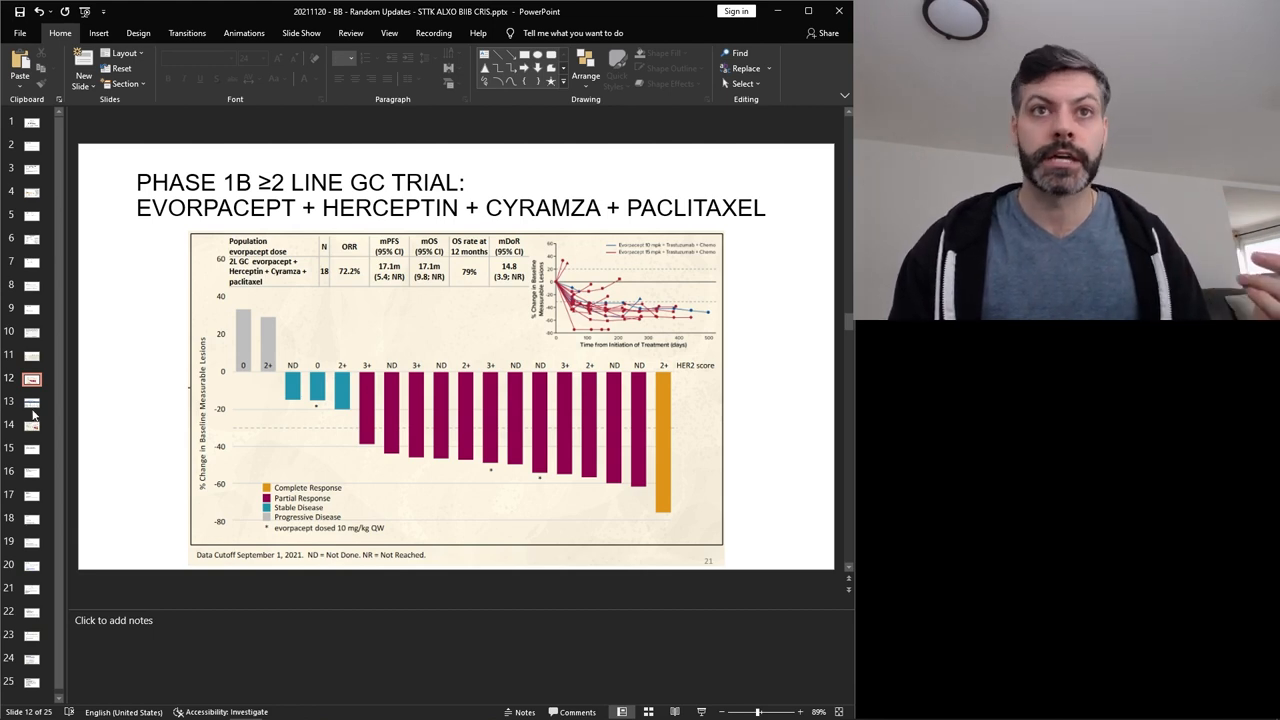
pyautogui.click(32, 402)
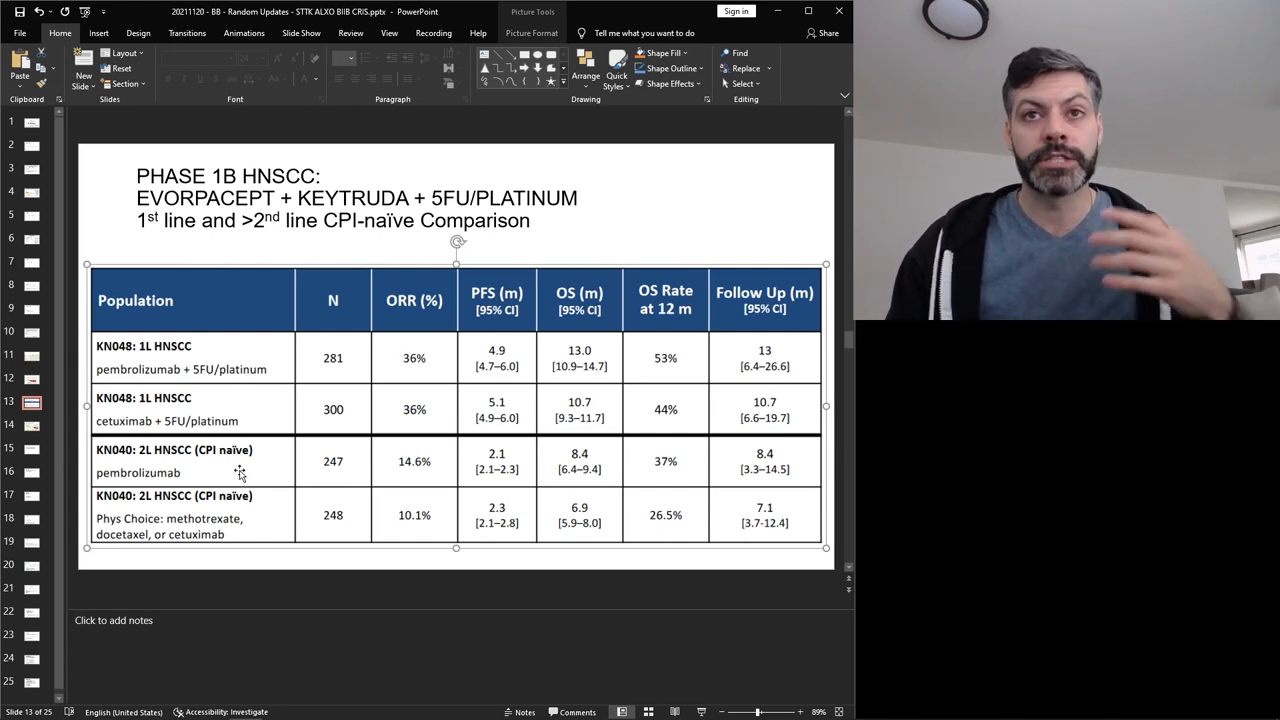
pyautogui.moveTo(268, 414)
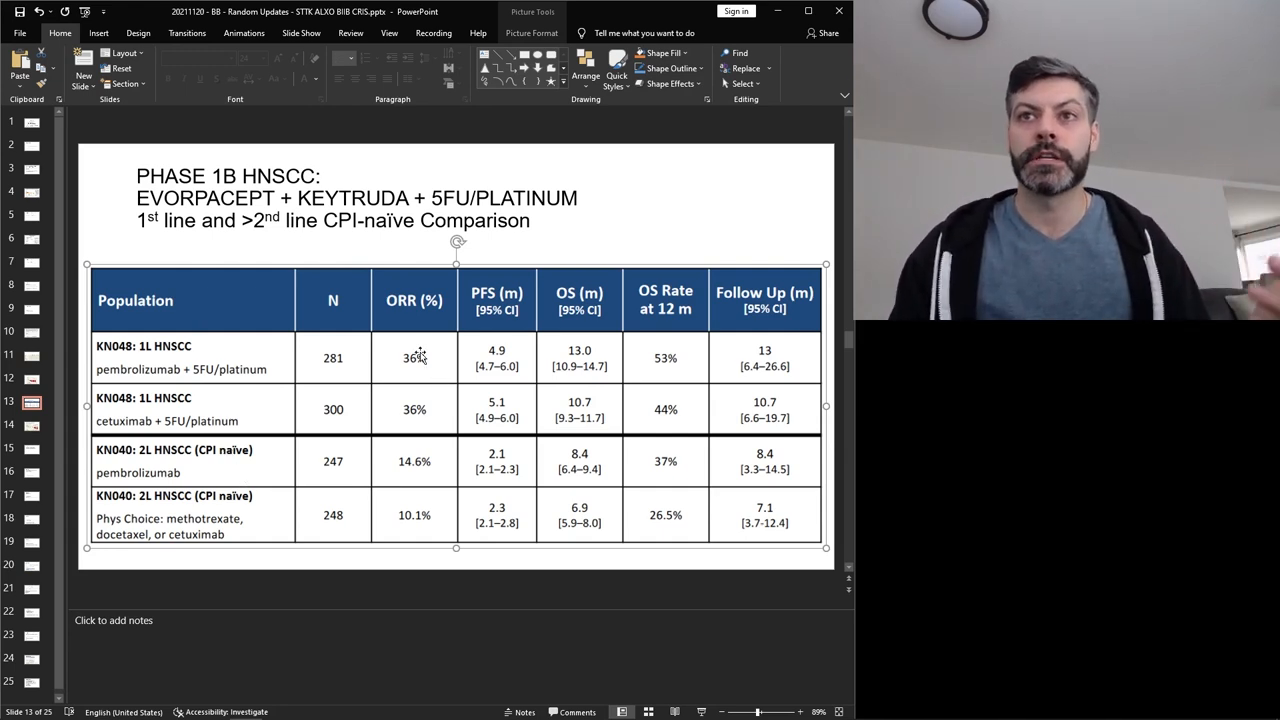
pyautogui.moveTo(236, 512)
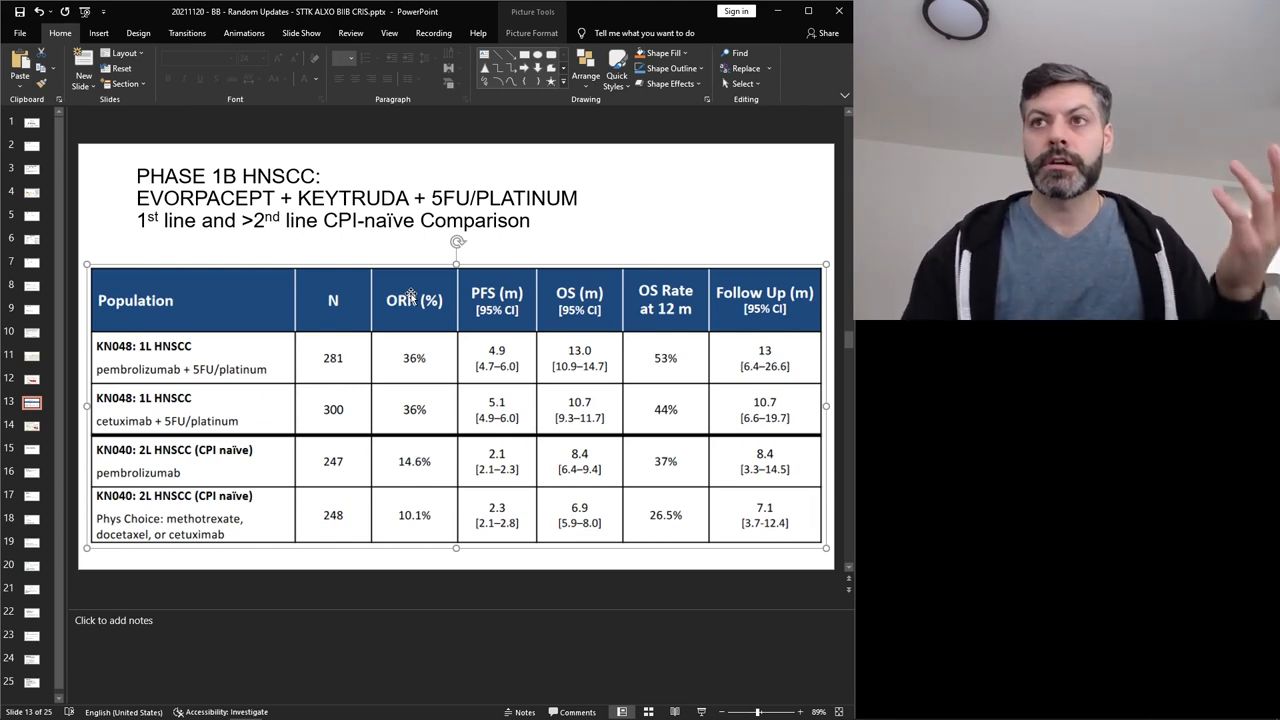
pyautogui.moveTo(690, 336)
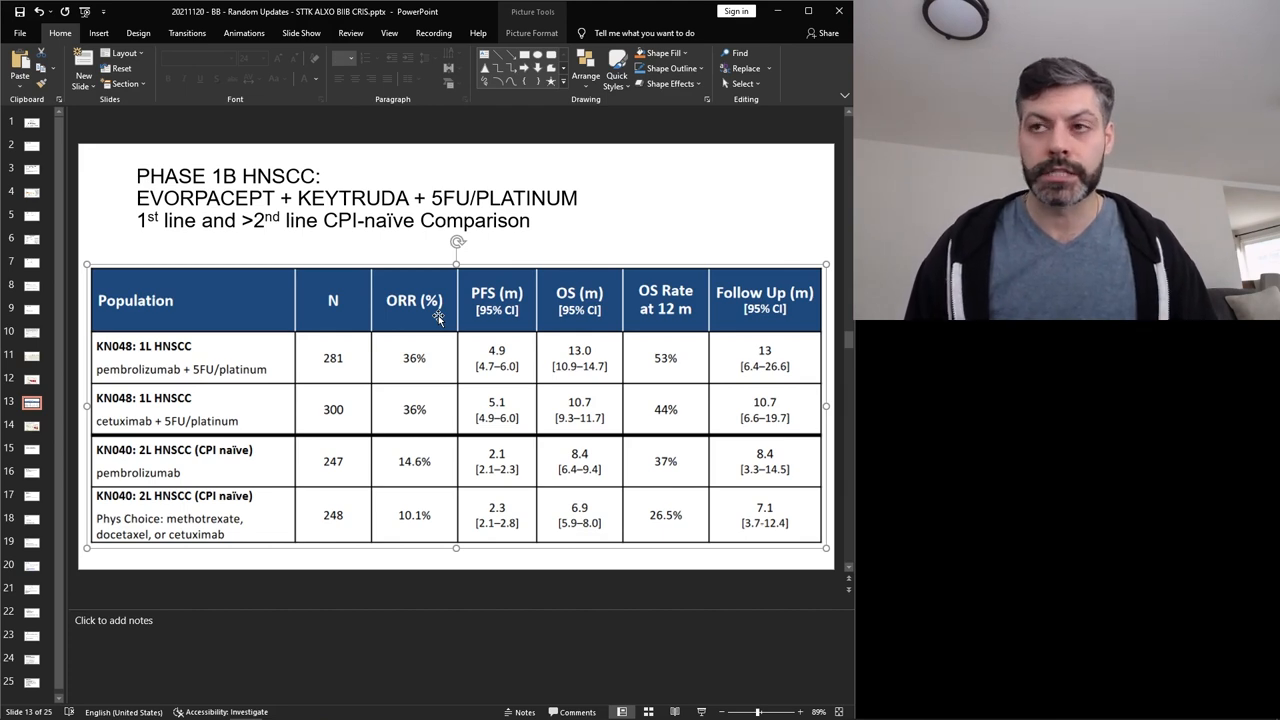
pyautogui.moveTo(712, 400)
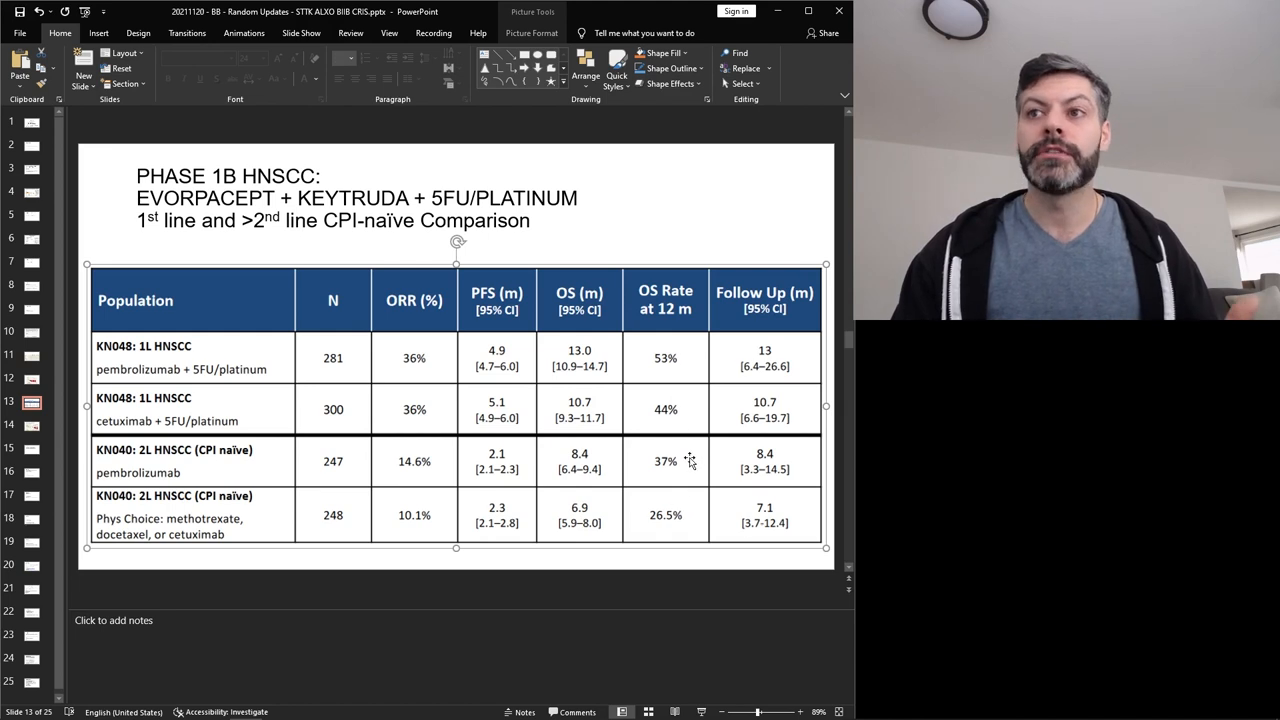
# Step: Show slide 14, the evorpacept + Keytruda 1L HNSCC waterfall chart
pyautogui.click(32, 424)
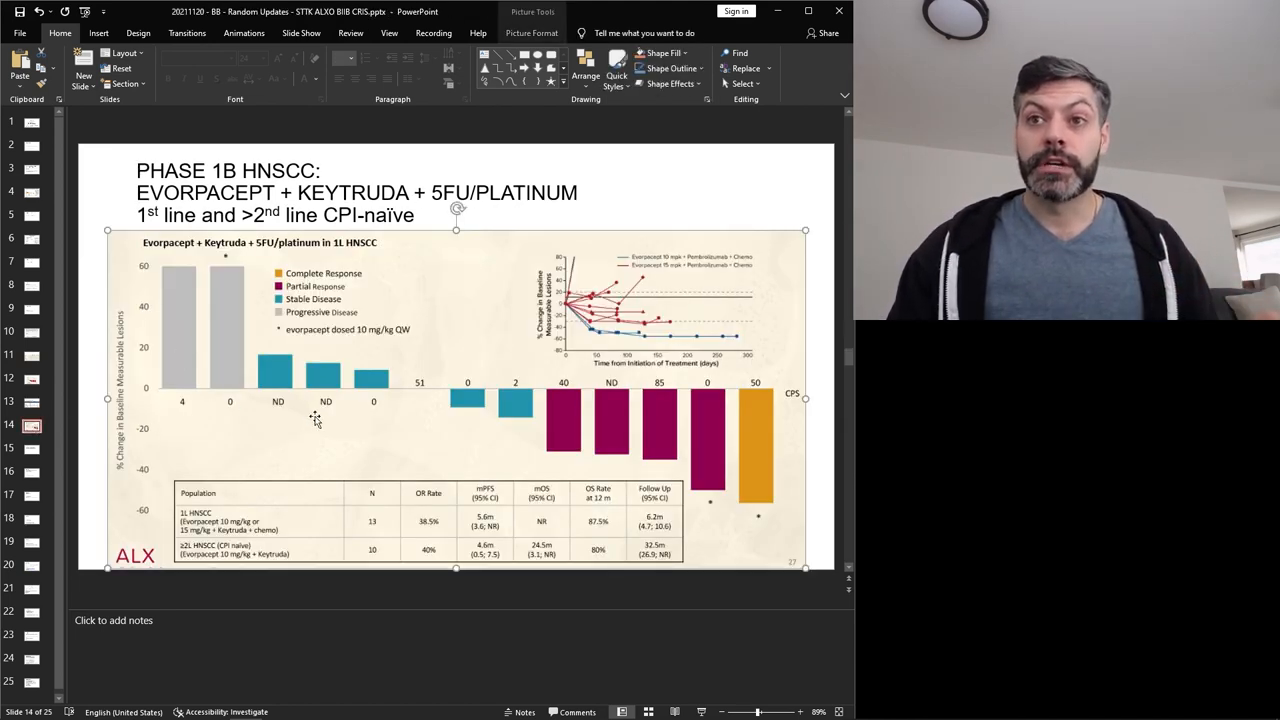
pyautogui.moveTo(404, 452)
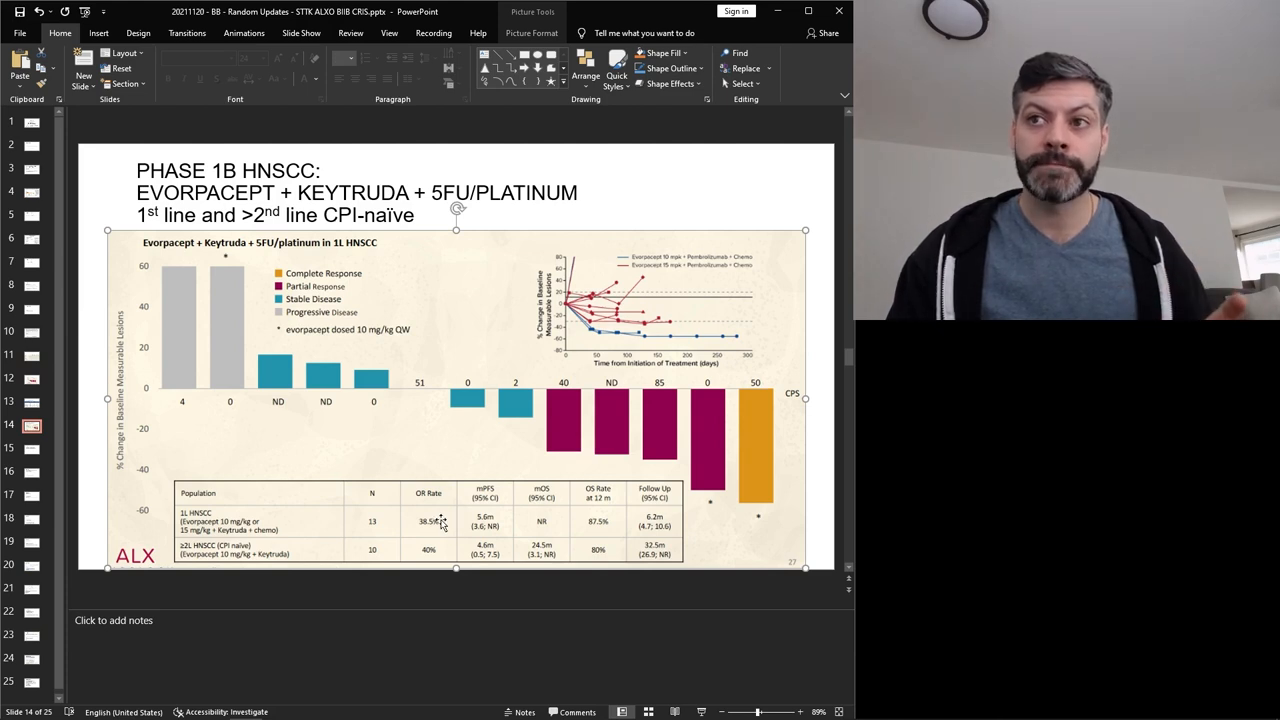
pyautogui.moveTo(616, 496)
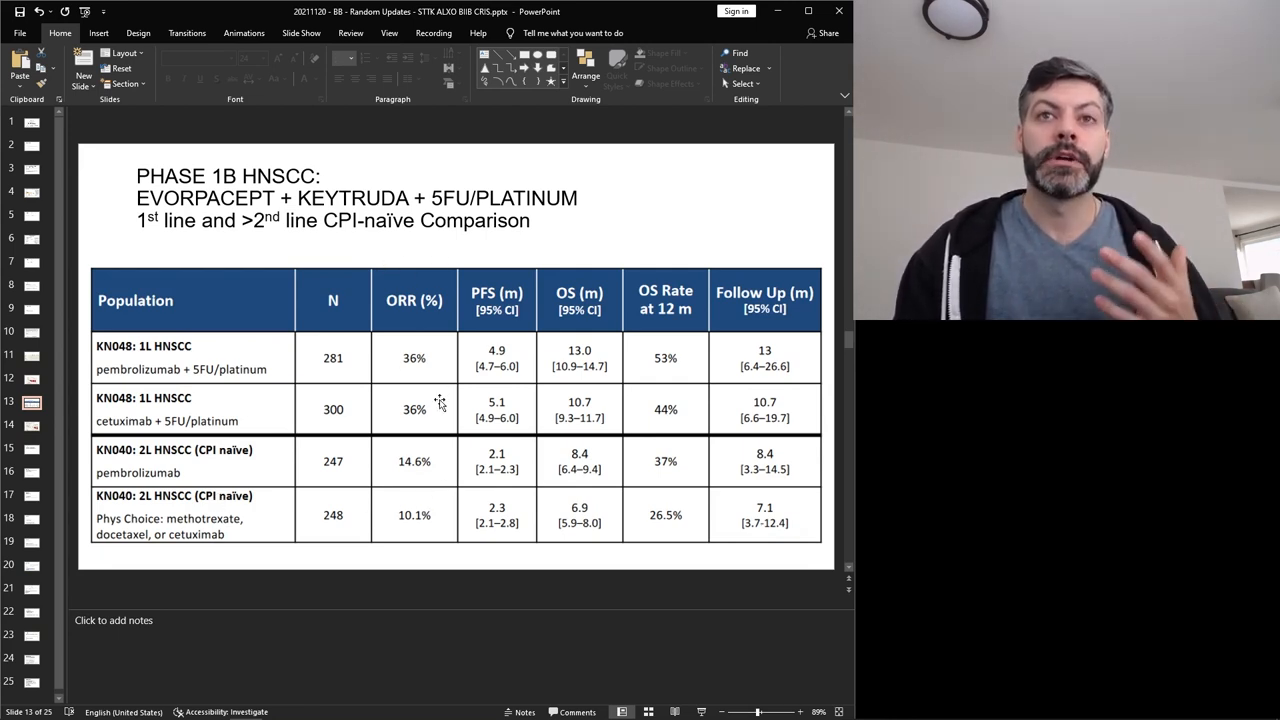
pyautogui.moveTo(418, 360)
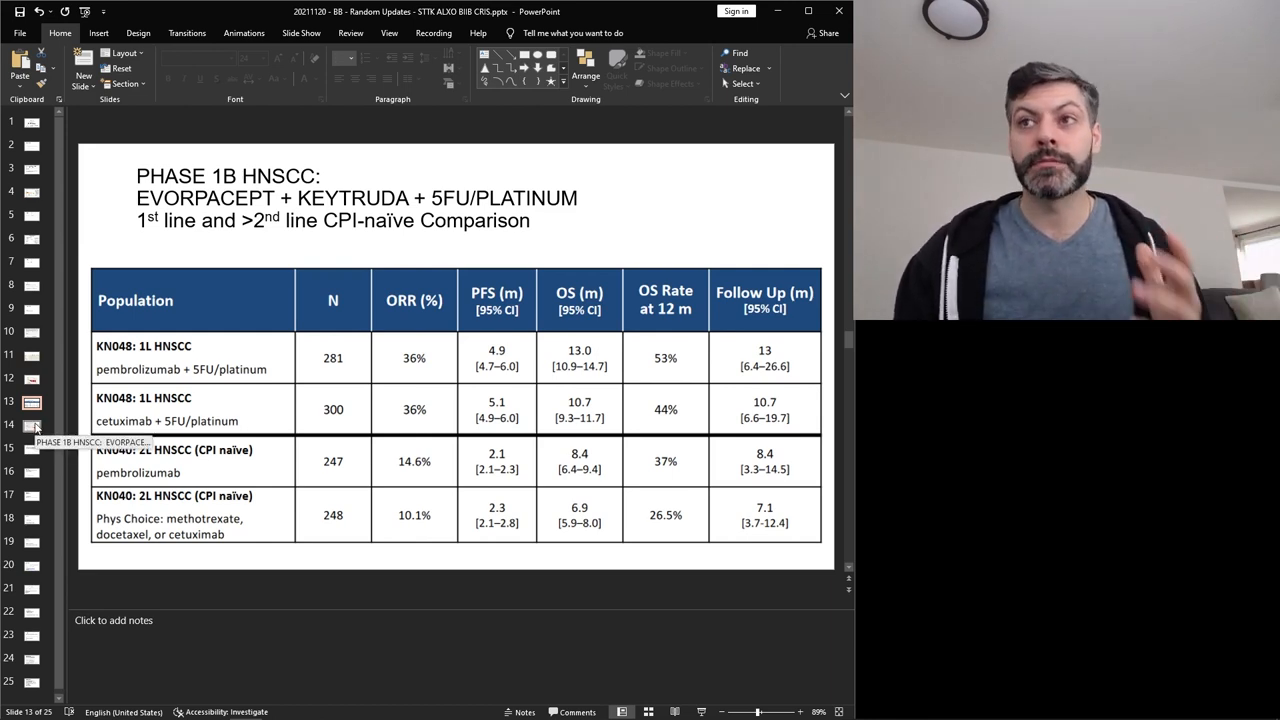
pyautogui.moveTo(404, 424)
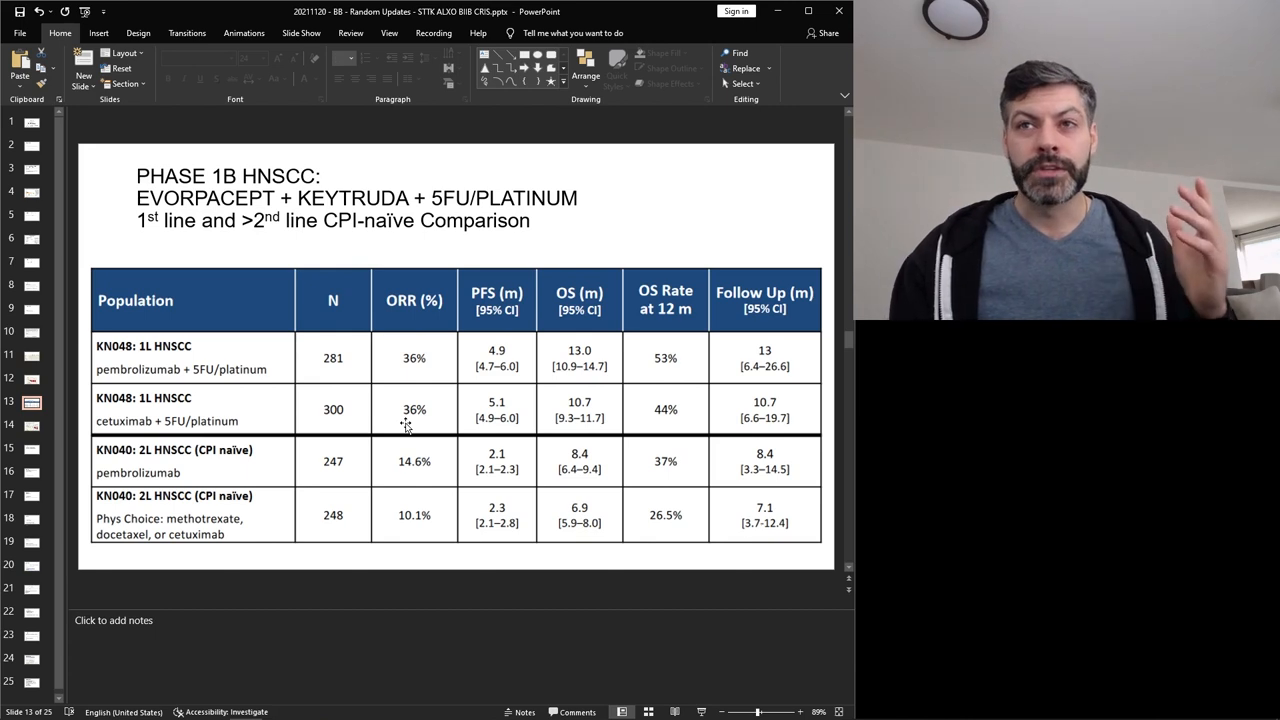
pyautogui.moveTo(420, 300)
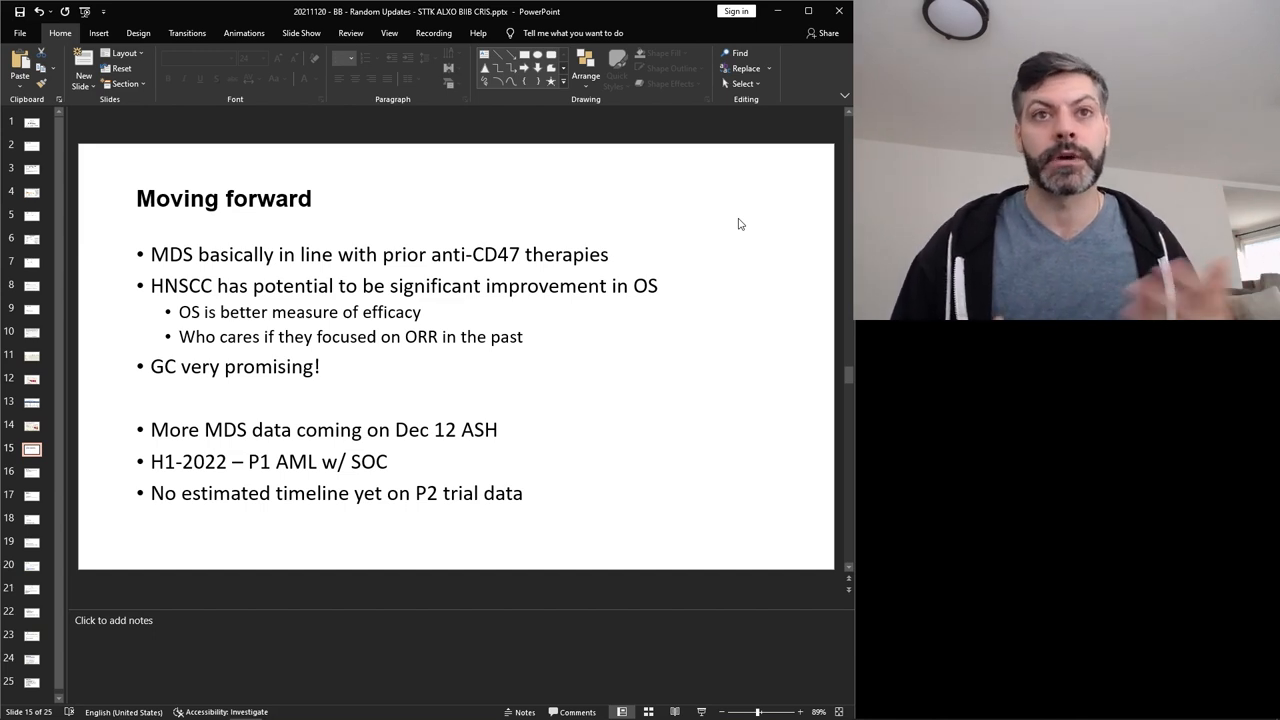
pyautogui.moveTo(52, 452)
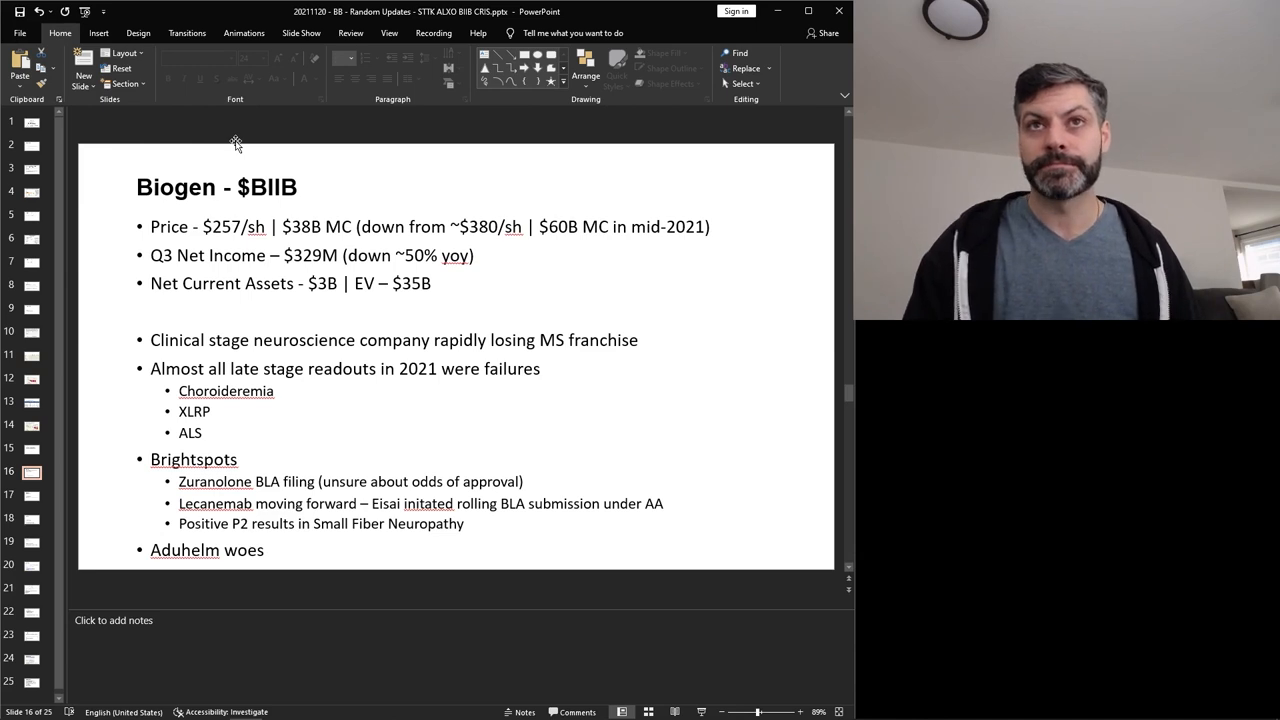
# Step: Show slide 20, the Curis ($CRIS) marrow response and treatment duration chart
pyautogui.click(32, 496)
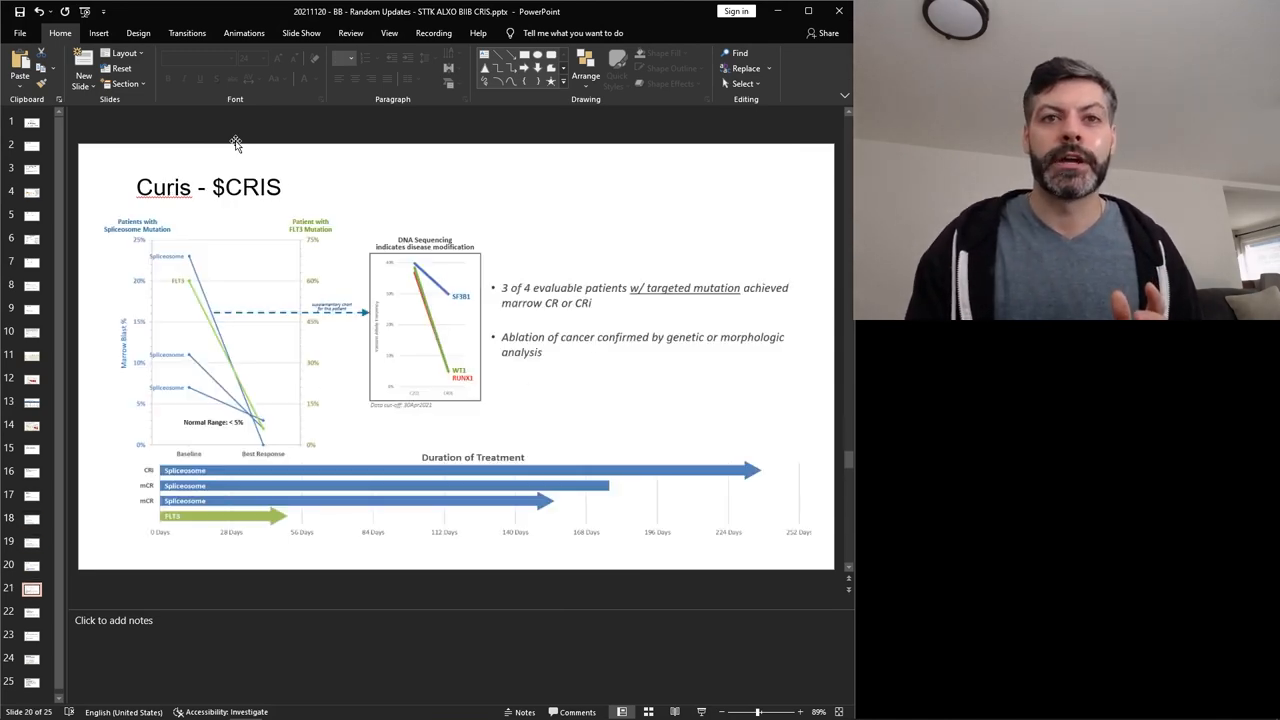
# Step: Switch to the Excel trading-records workbook's Biotech Portfolio (4) sheet
pyautogui.click(32, 682)
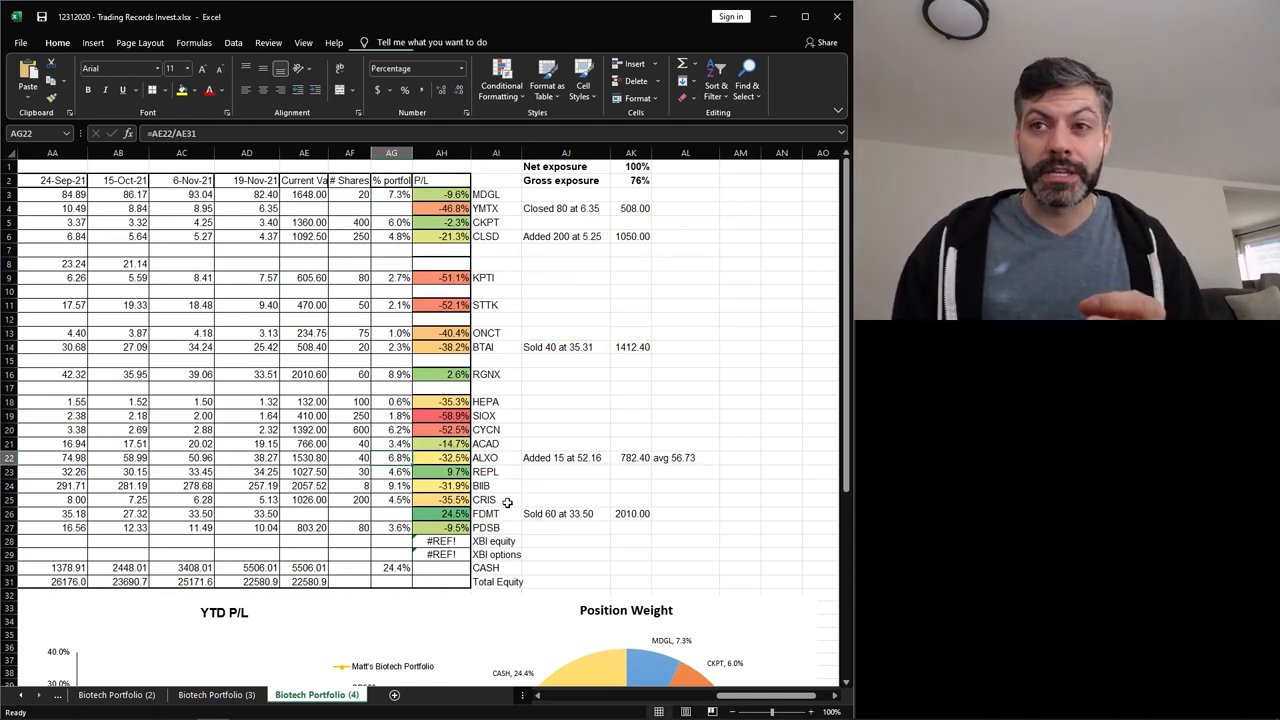
pyautogui.click(496, 500)
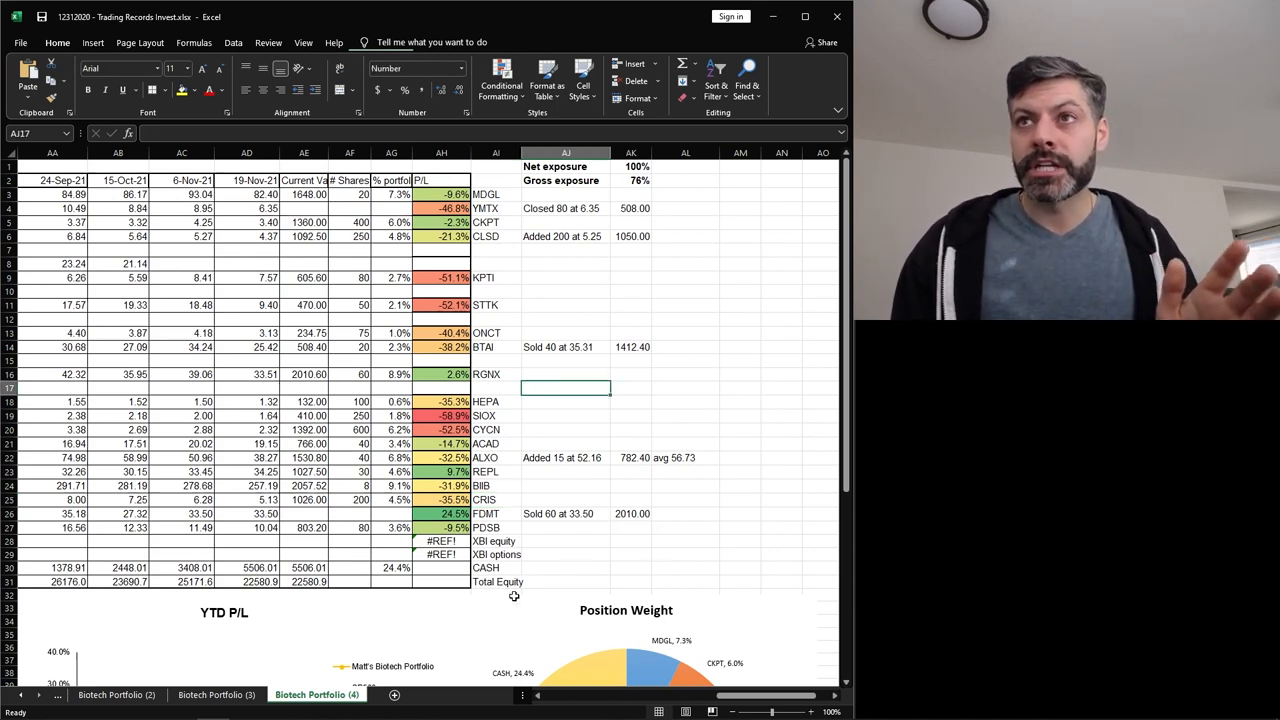
pyautogui.click(566, 348)
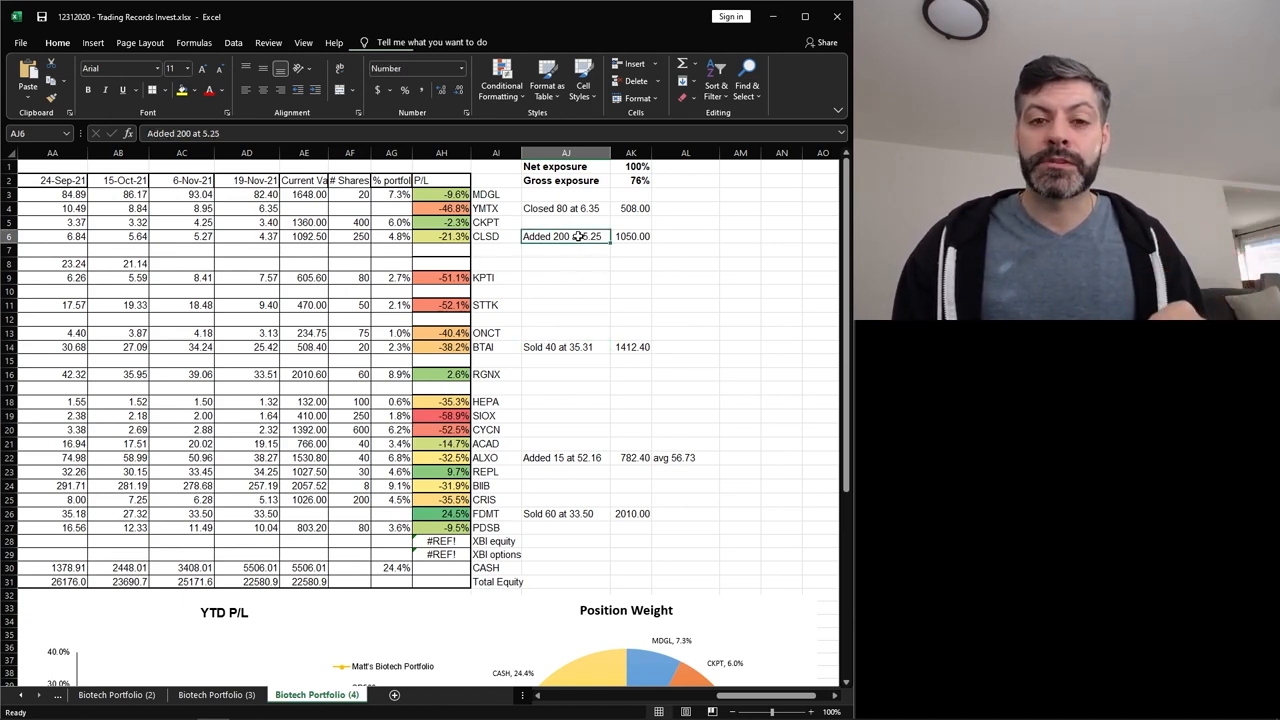
pyautogui.scroll(-3)
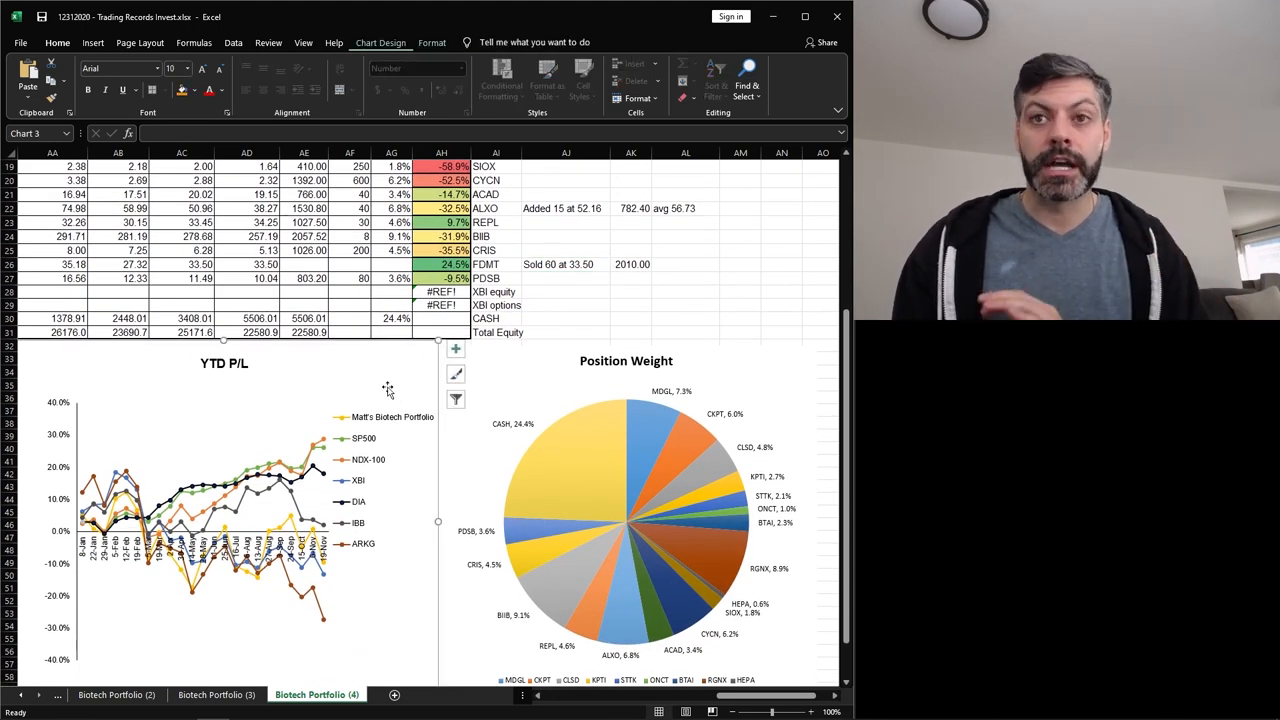
pyautogui.scroll(-3)
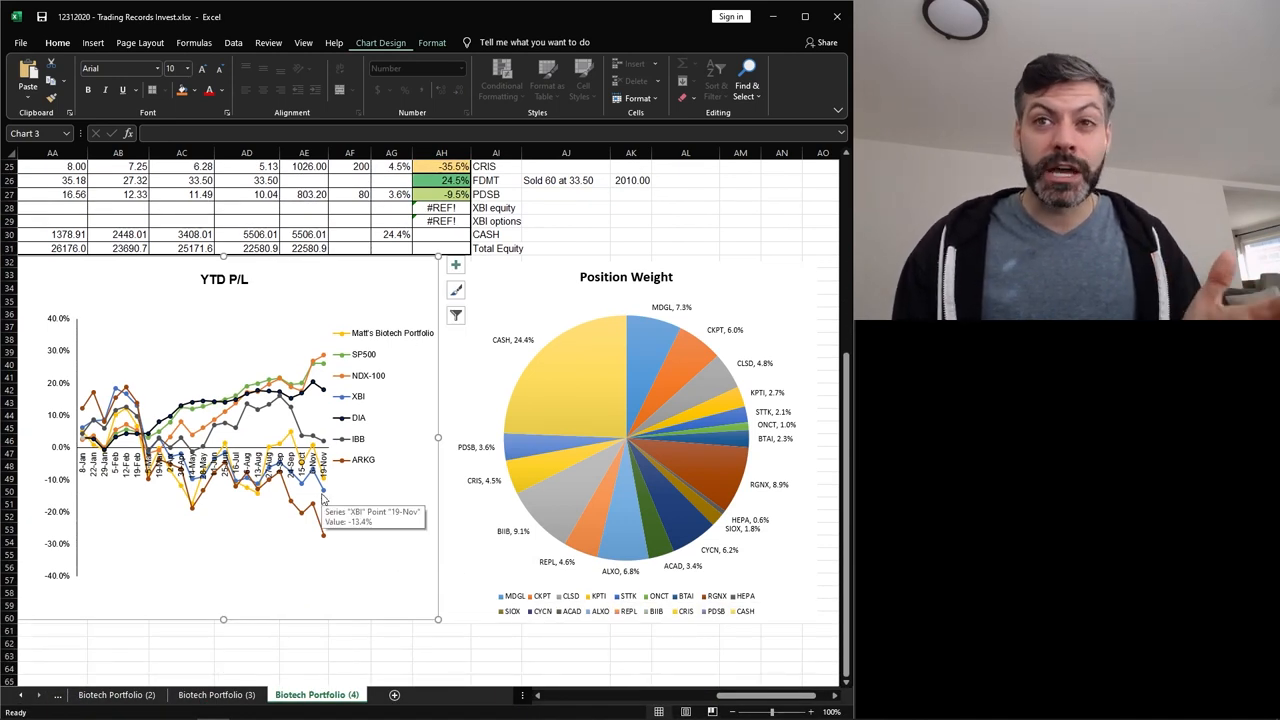
pyautogui.moveTo(384, 530)
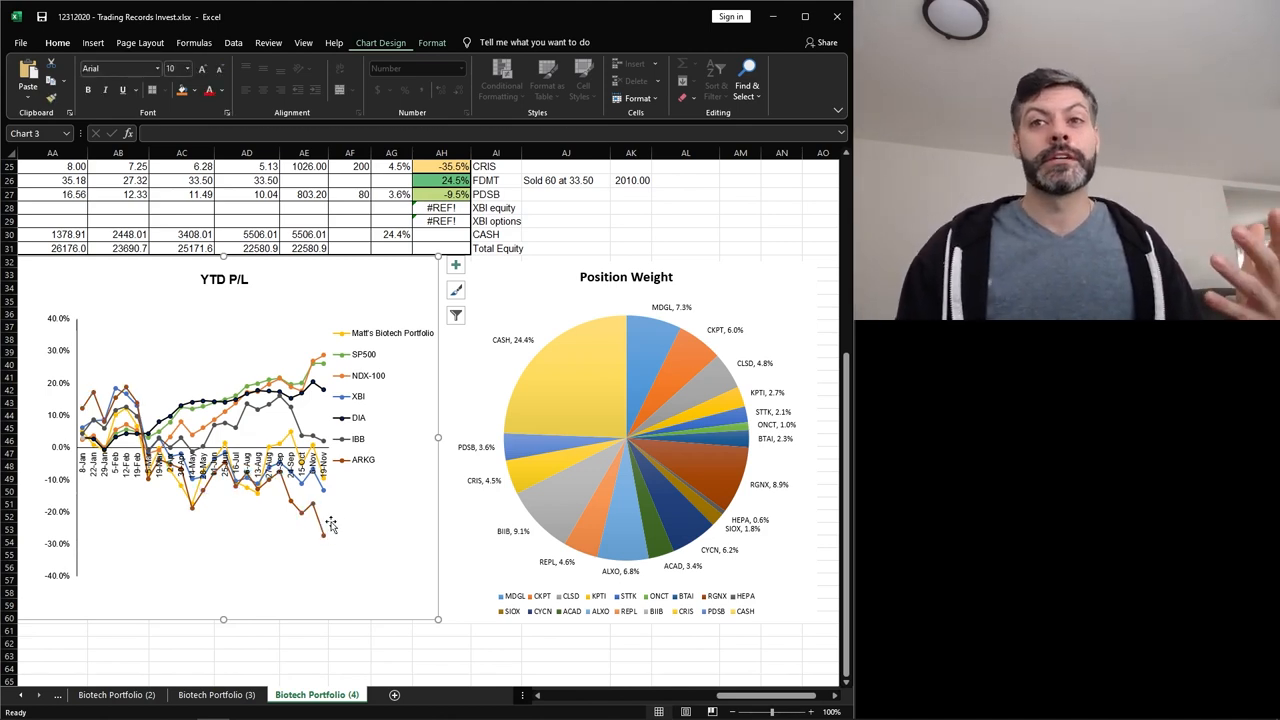
pyautogui.moveTo(398, 540)
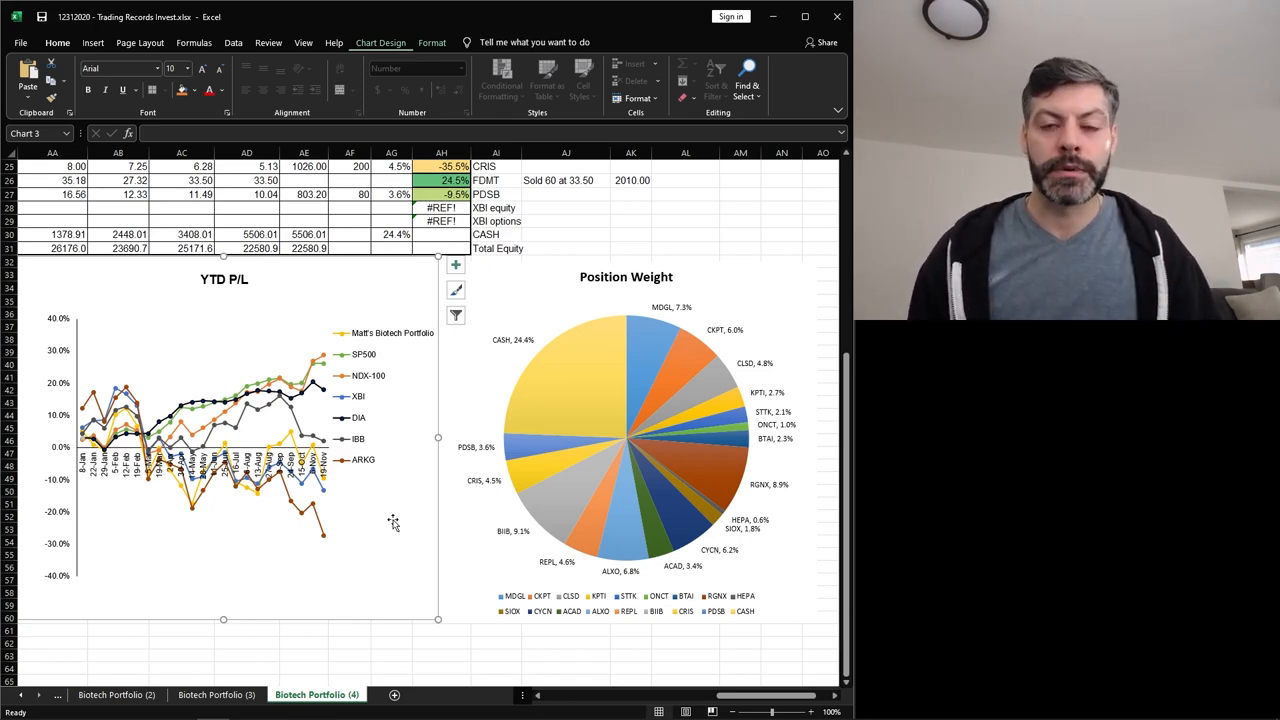
# Step: Return to the top of the holdings table, then switch back to the PowerPoint deck
pyautogui.scroll(3)
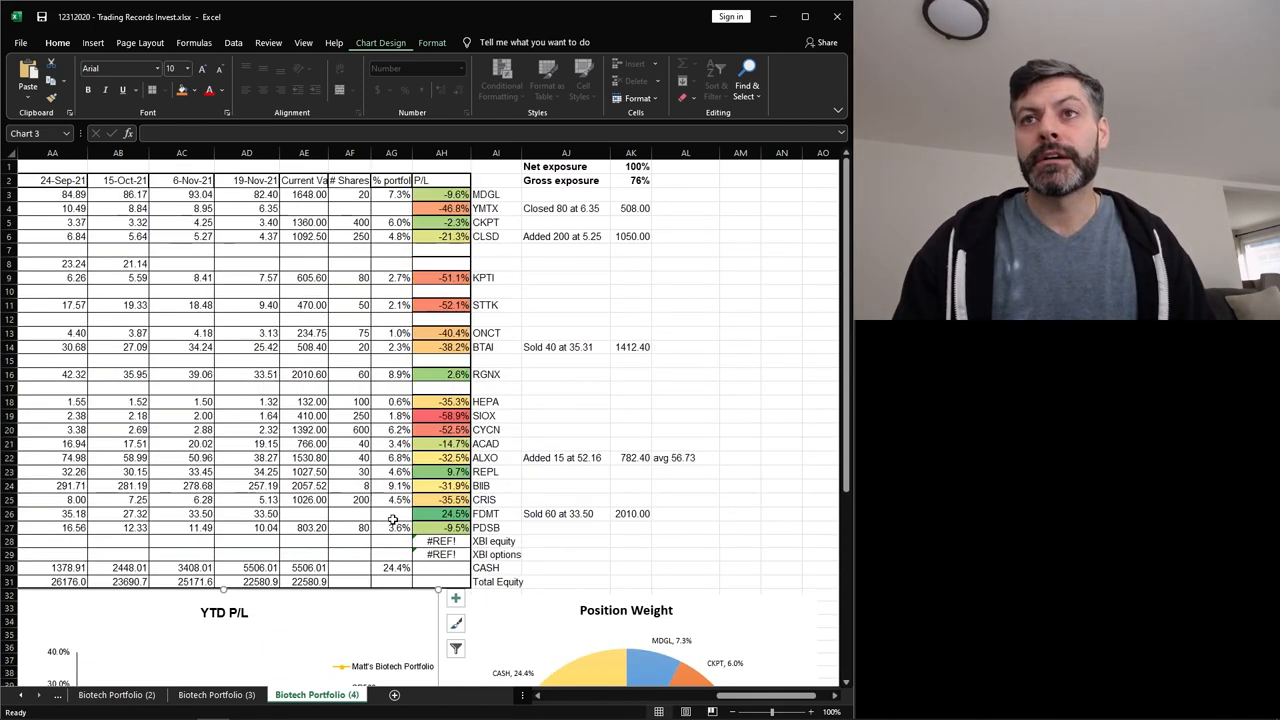
pyautogui.click(440, 318)
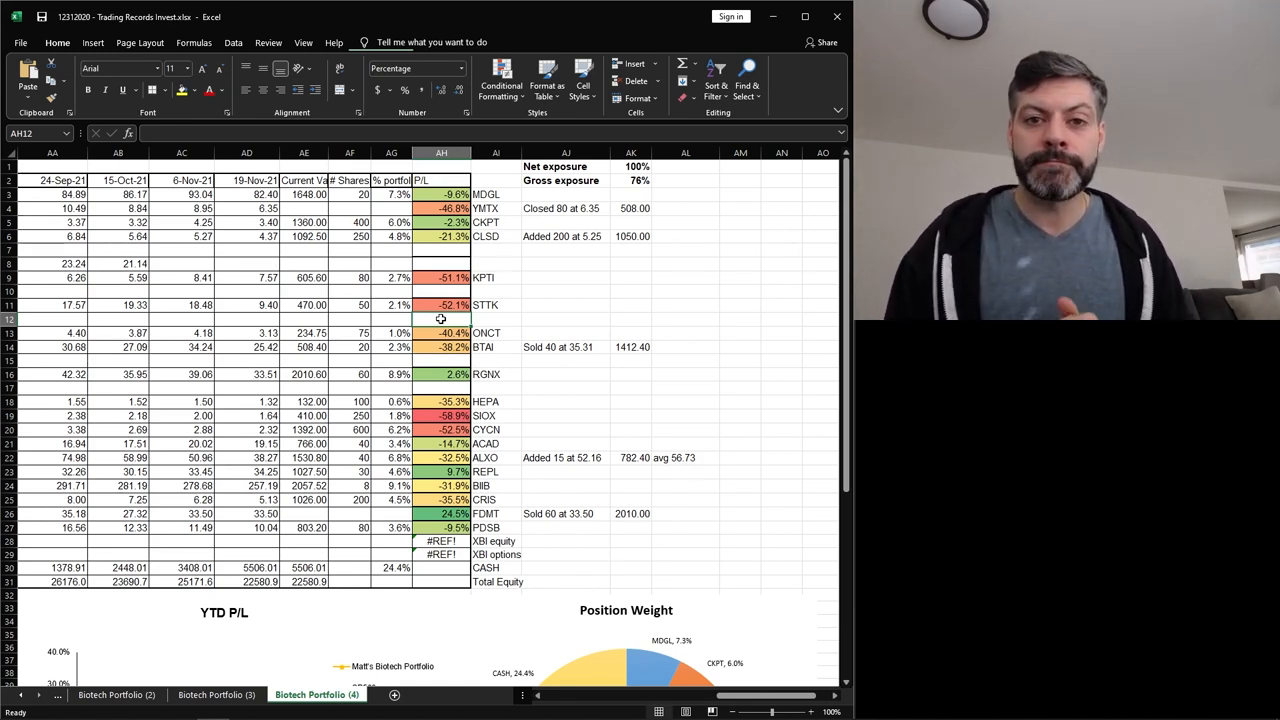
pyautogui.press('alt+tab')
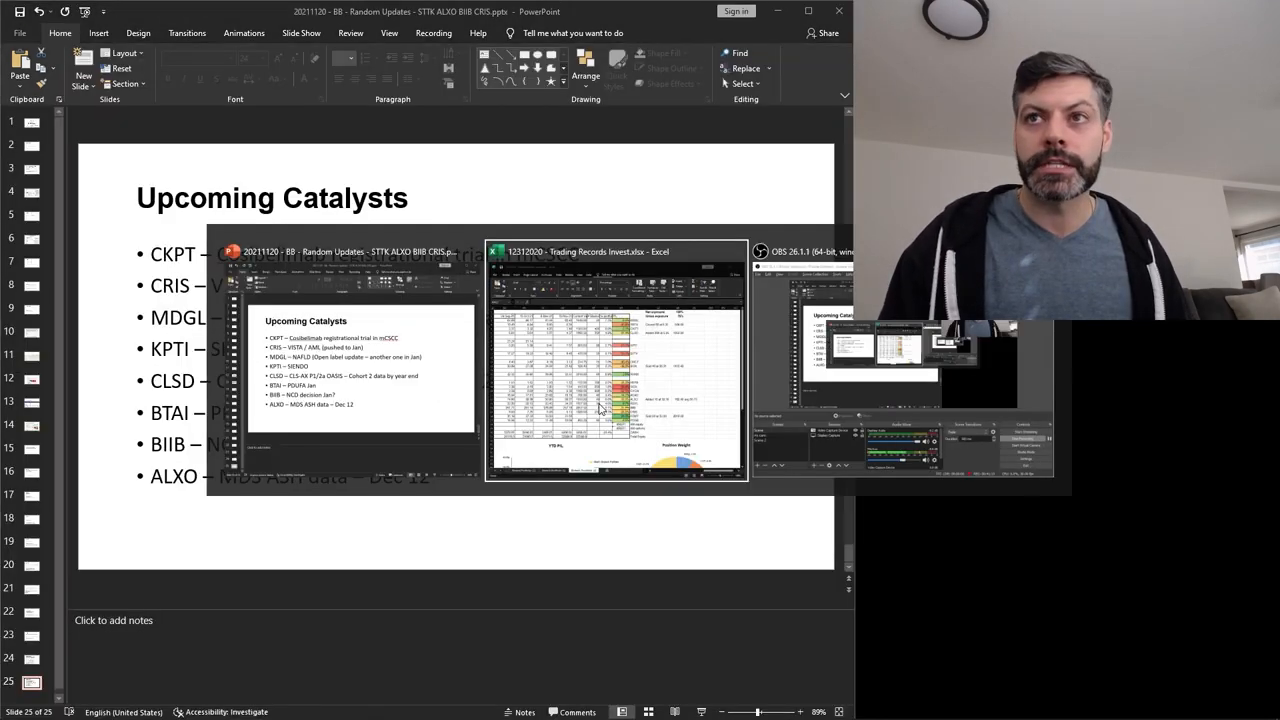